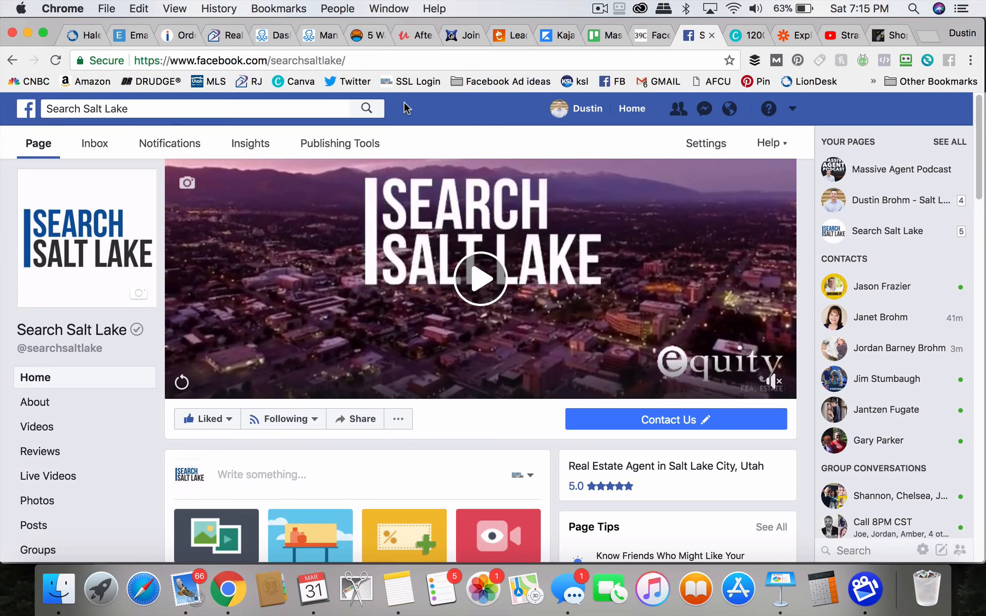
mouse_move(340, 144)
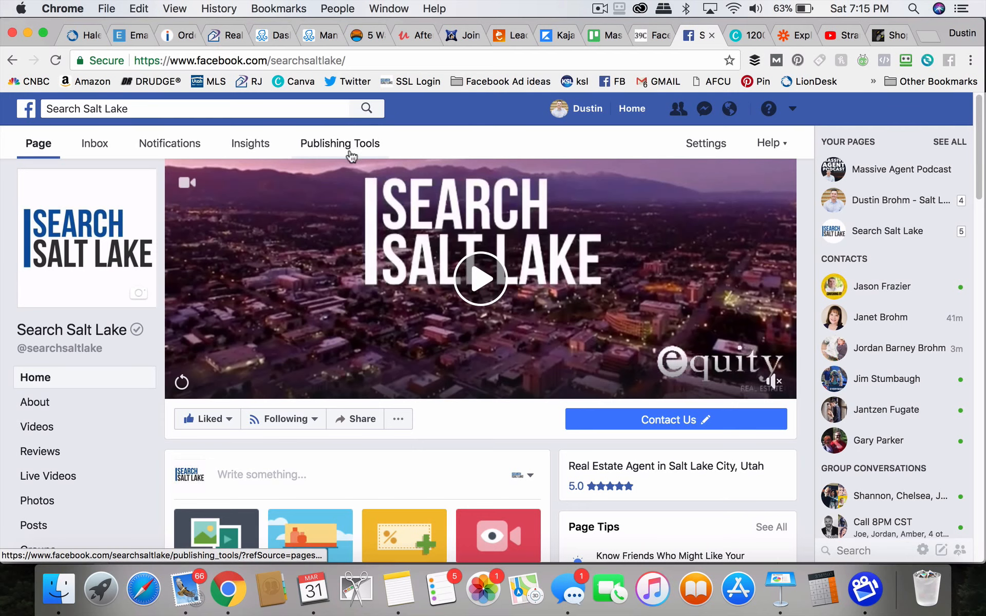
- Show Publishing Tools for the Search Salt Lake page and reach Lead Ads Forms in the sidebar
left_click(339, 143)
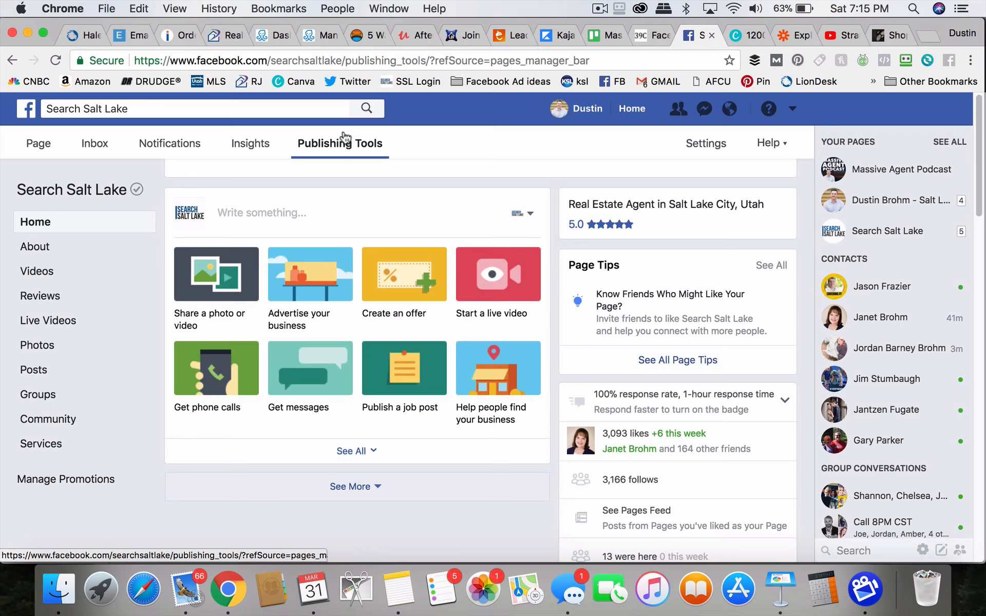
left_click(342, 143)
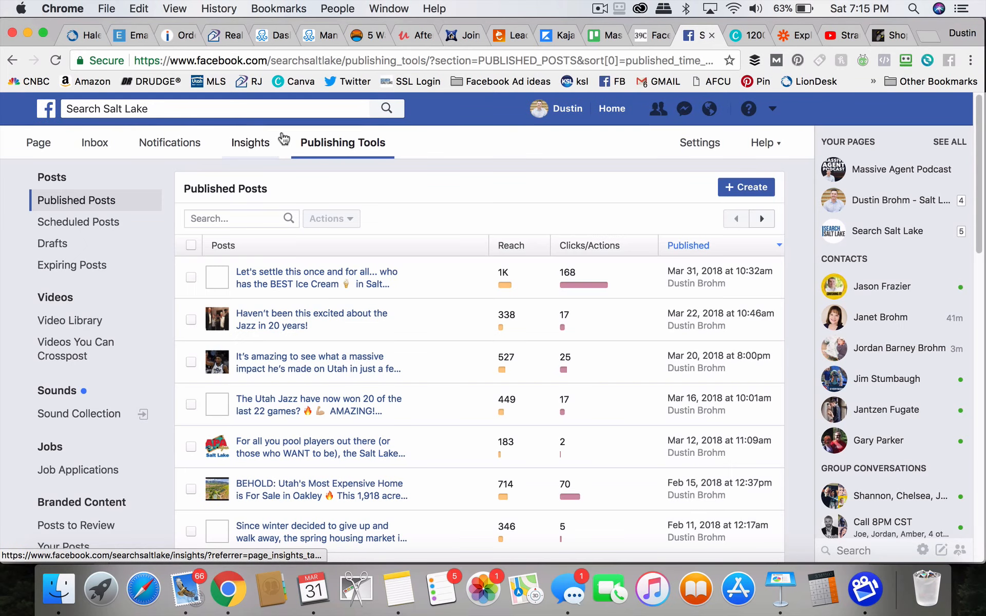
left_click(38, 143)
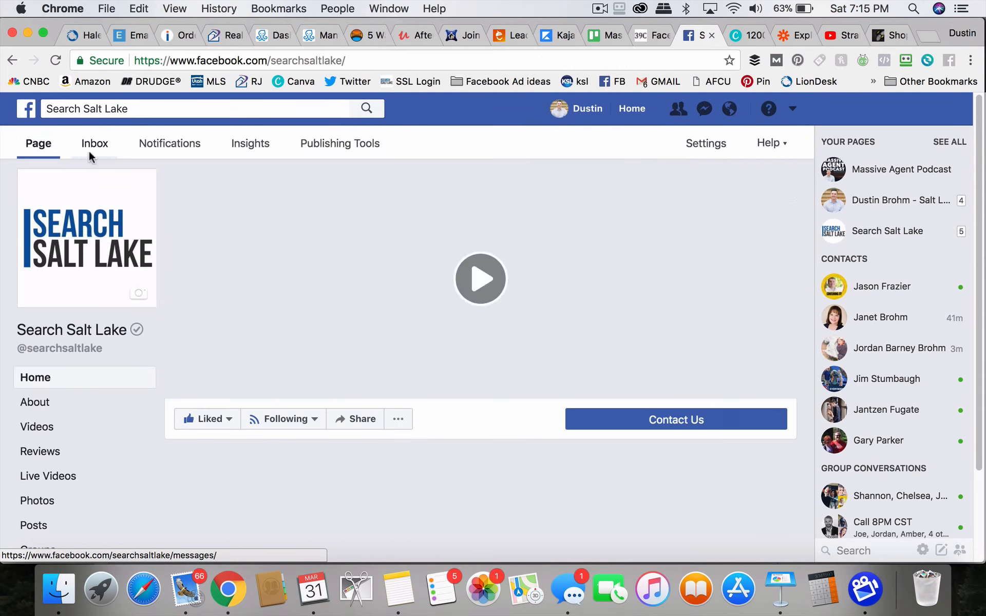
left_click(480, 279)
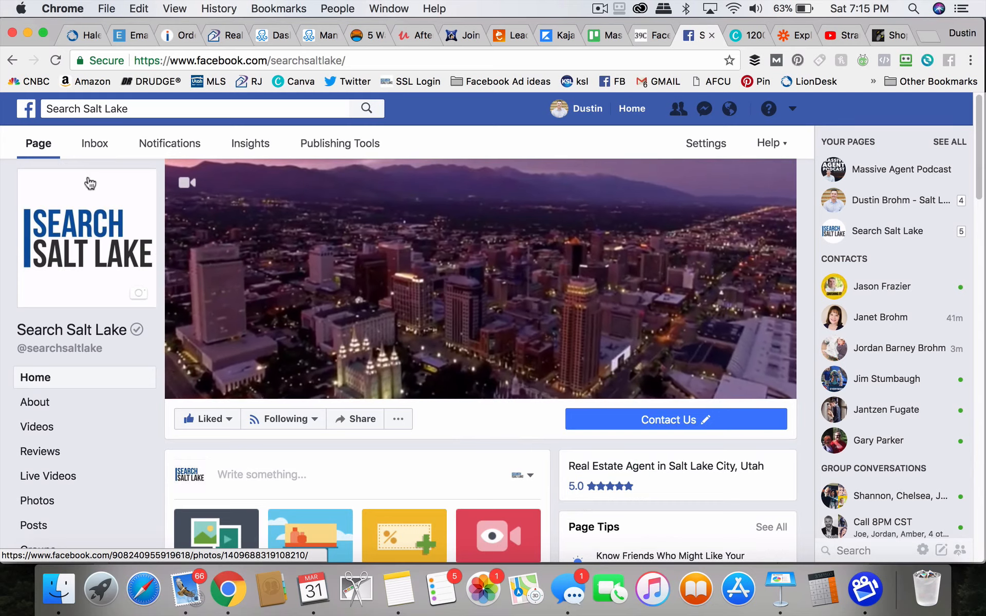
left_click(340, 143)
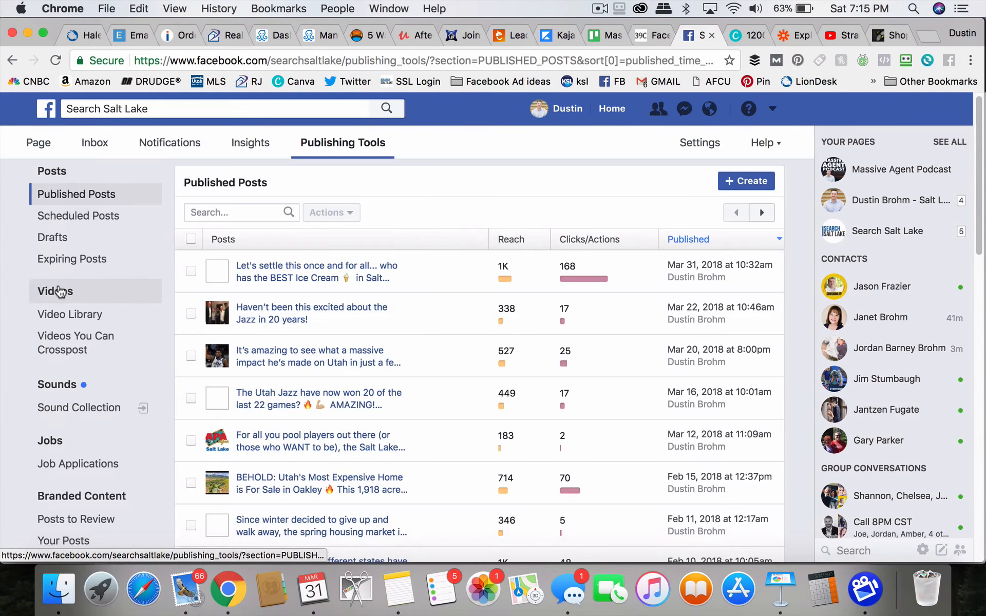
scroll("down", 3)
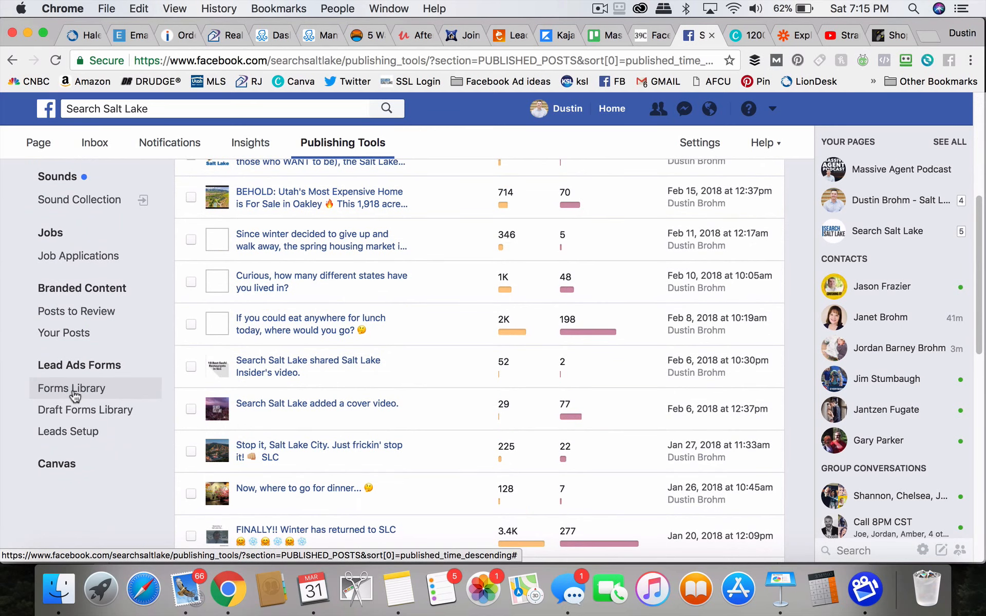
- Open the Forms Library listing the Master Lead Form with its 109 leads
left_click(71, 388)
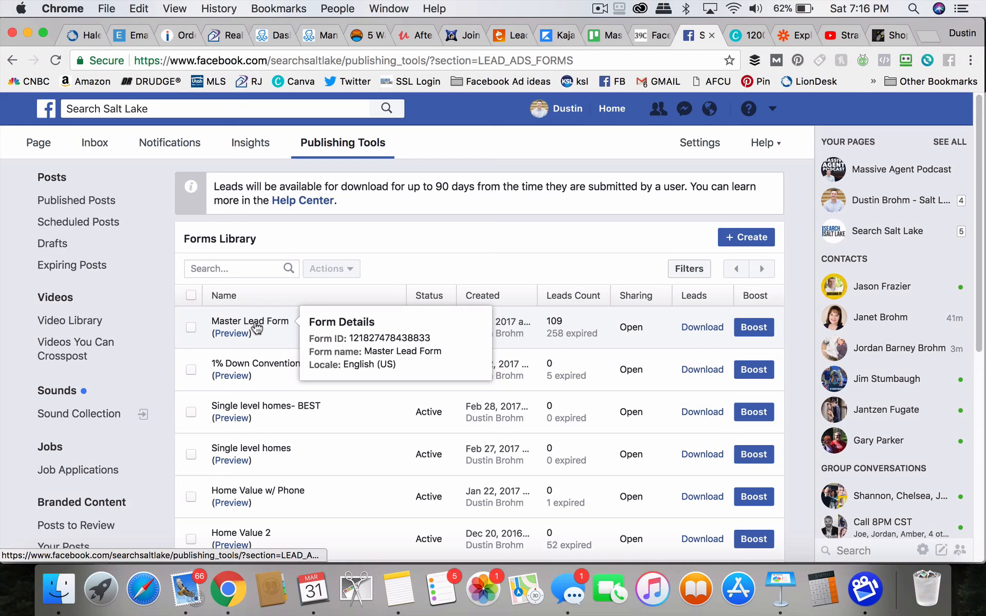
mouse_move(555, 322)
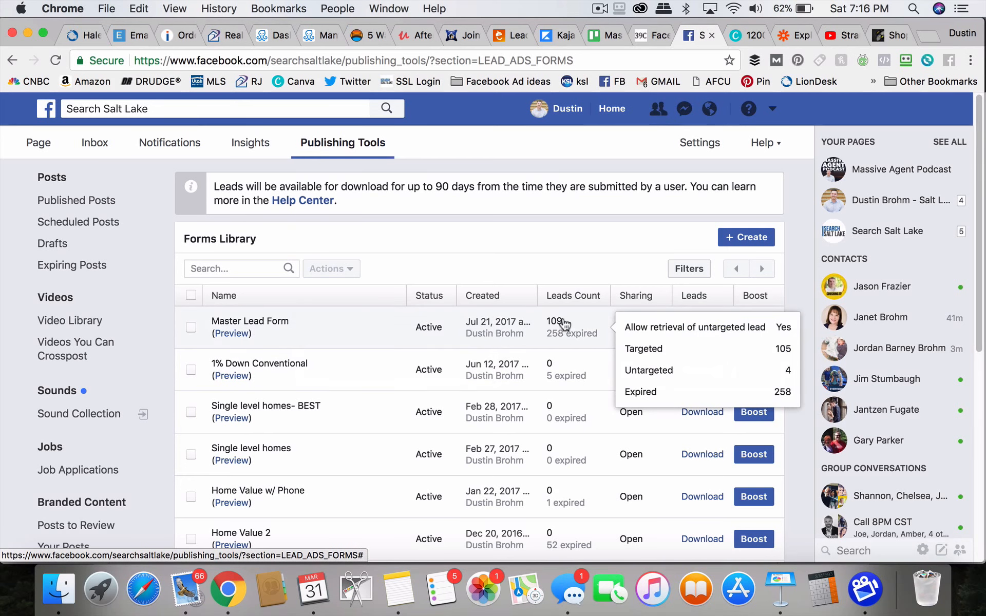
mouse_move(579, 338)
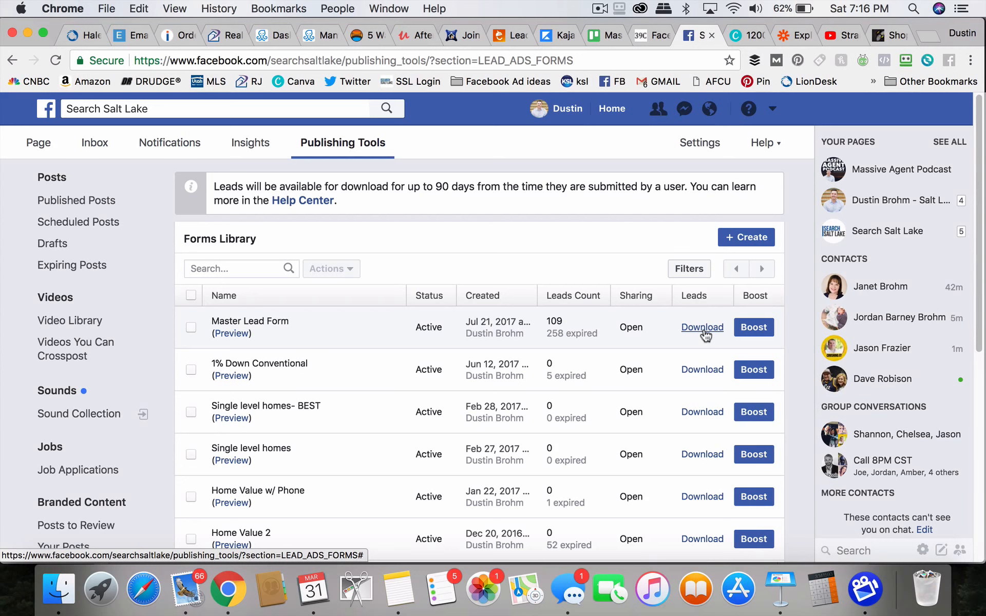
mouse_move(623, 271)
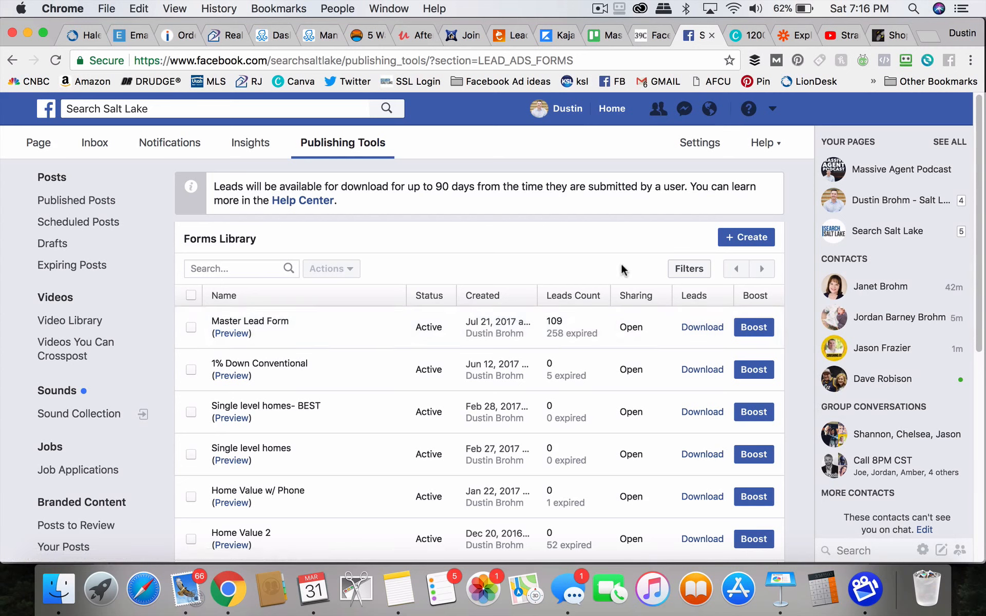
mouse_move(578, 268)
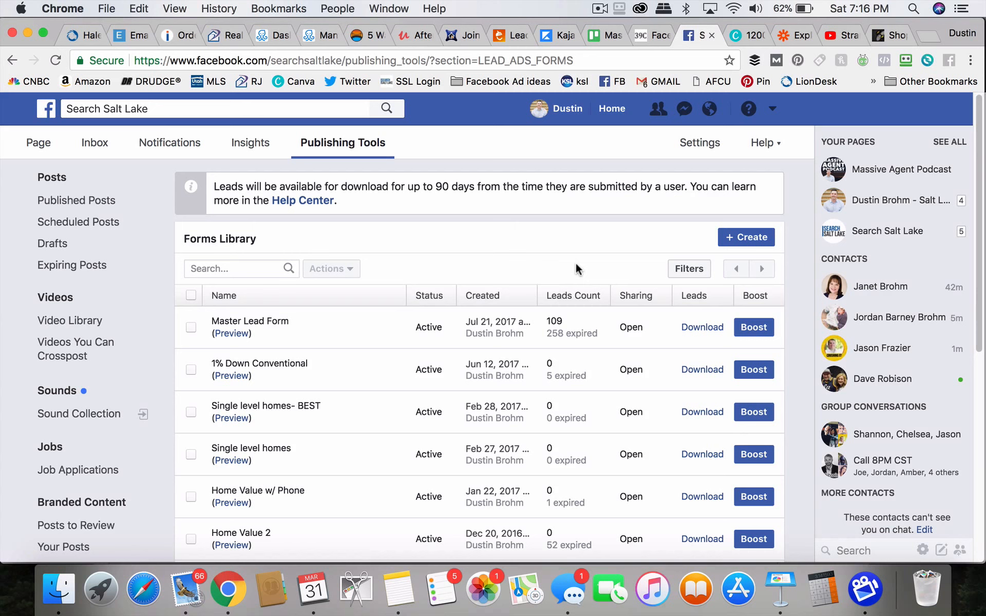
mouse_move(793, 35)
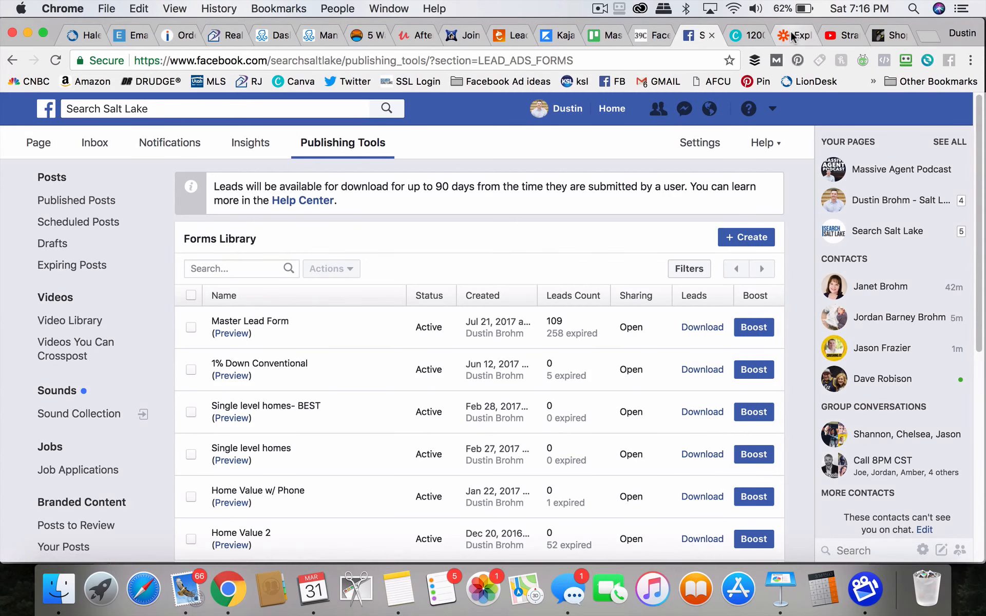
- Switch to the Zapier tab and view its Explore page of popular apps
left_click(792, 35)
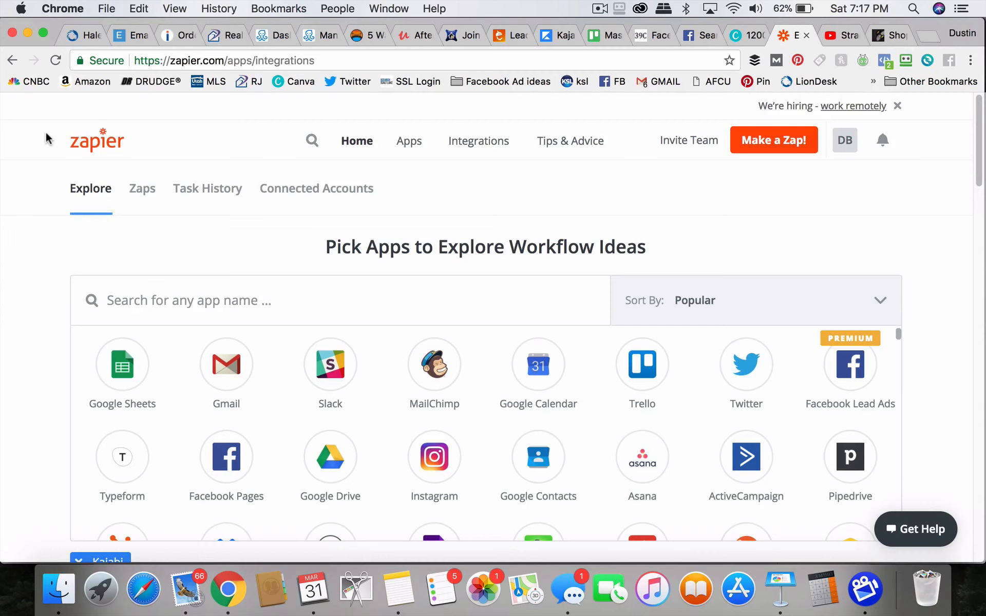
mouse_move(433, 300)
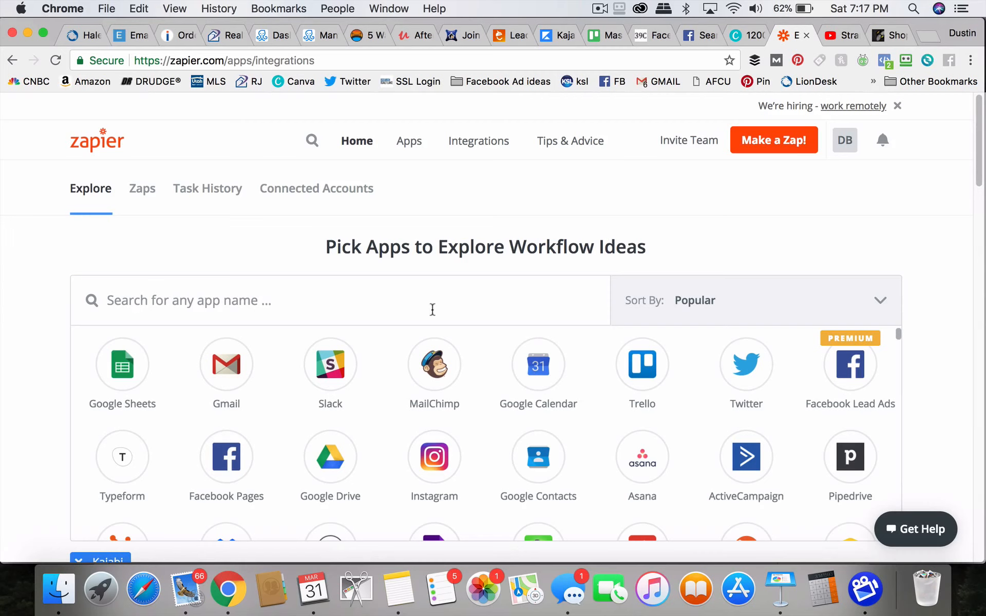
left_click(434, 364)
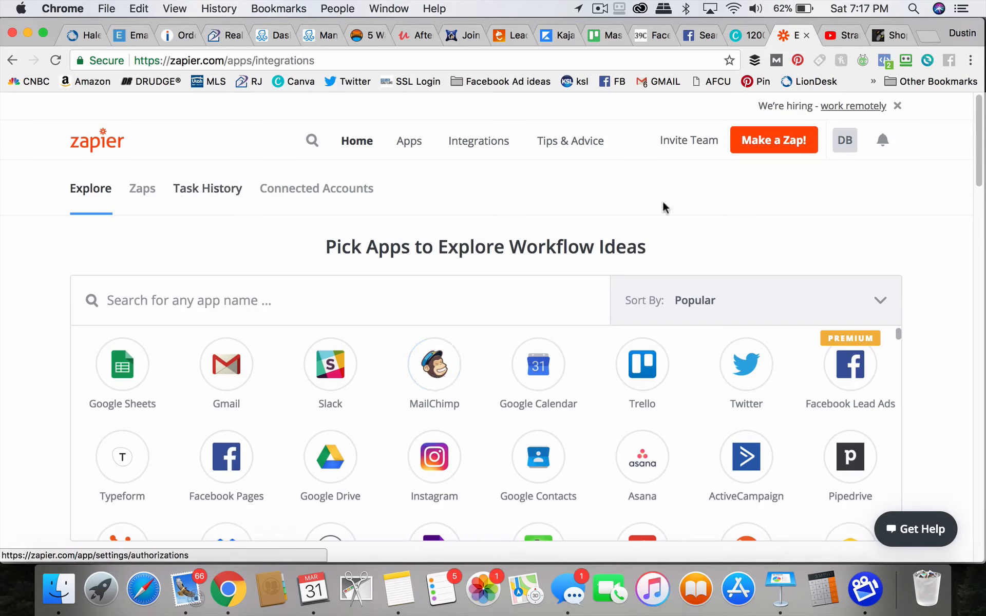
mouse_move(478, 141)
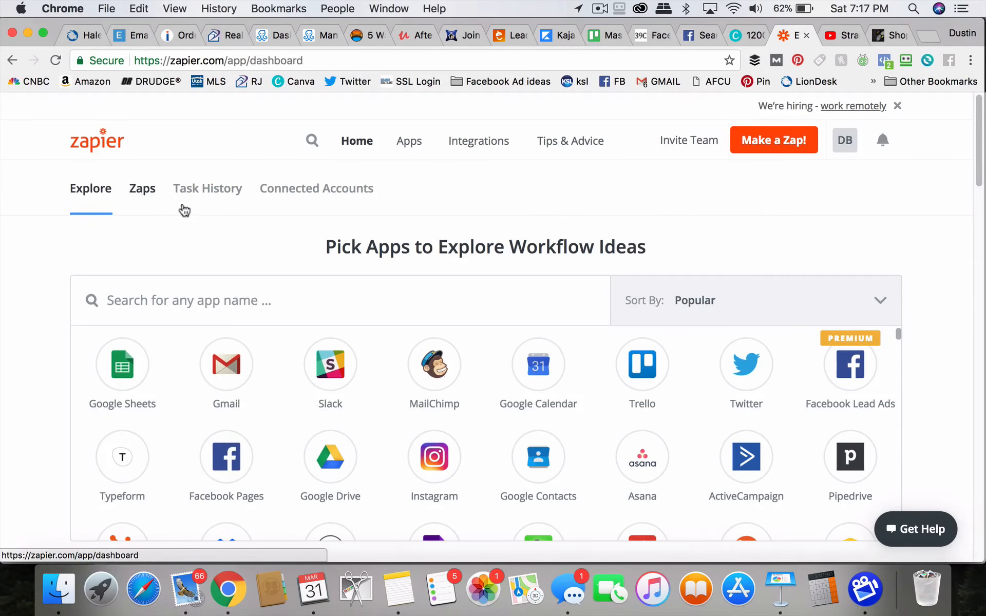
left_click(142, 188)
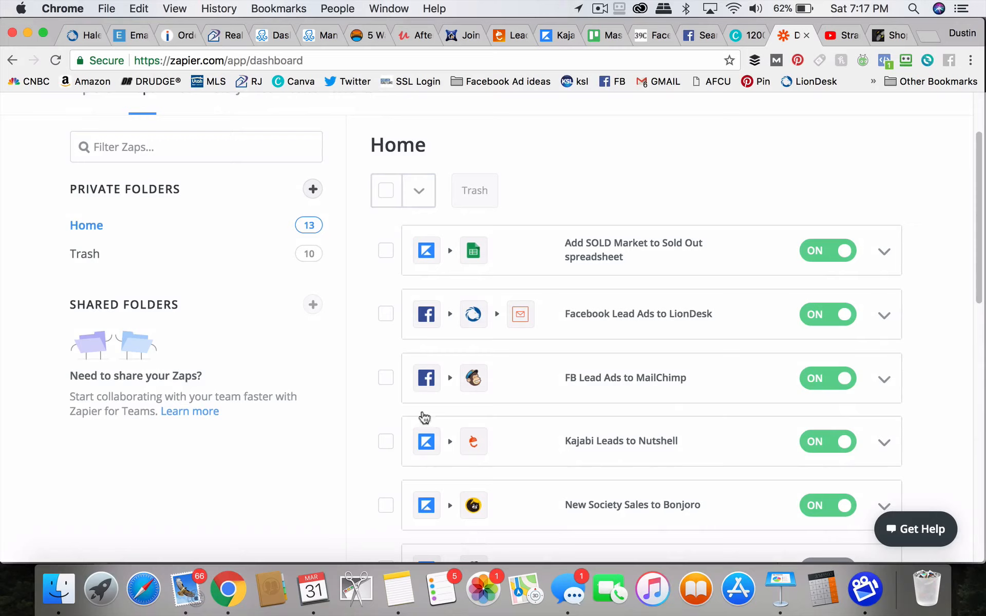
scroll("down", 3)
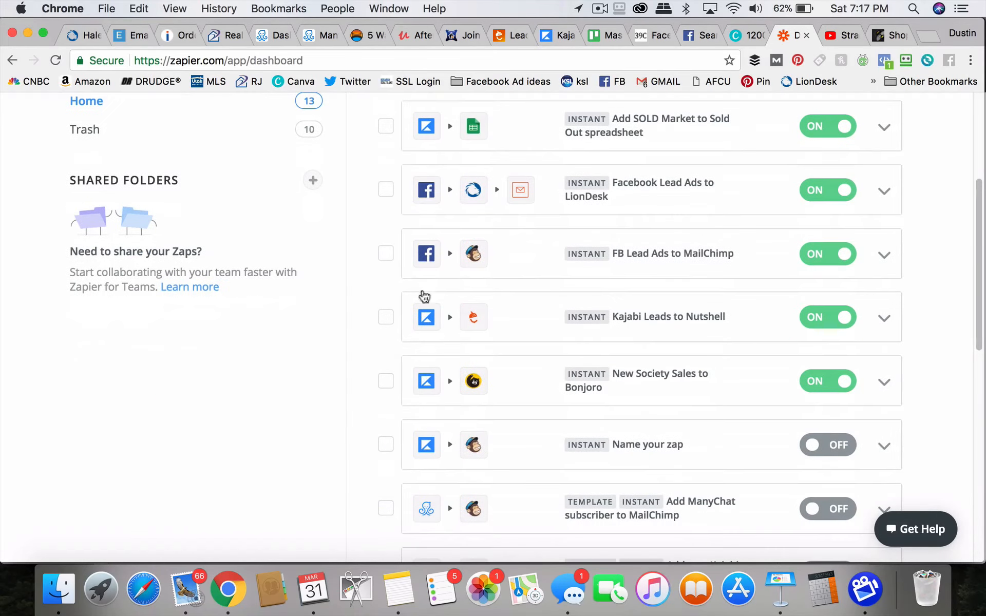
mouse_move(679, 186)
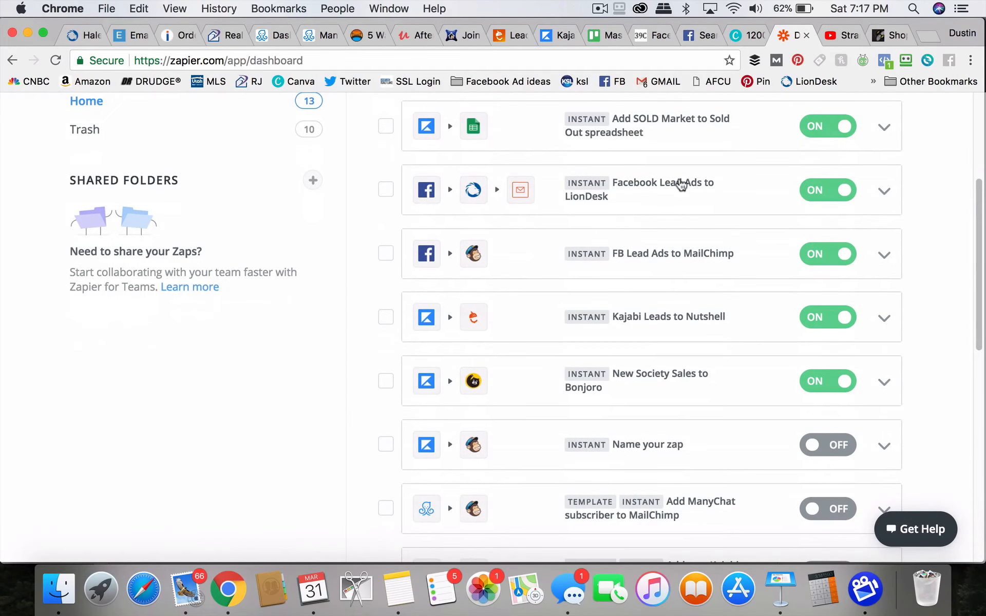
mouse_move(565, 206)
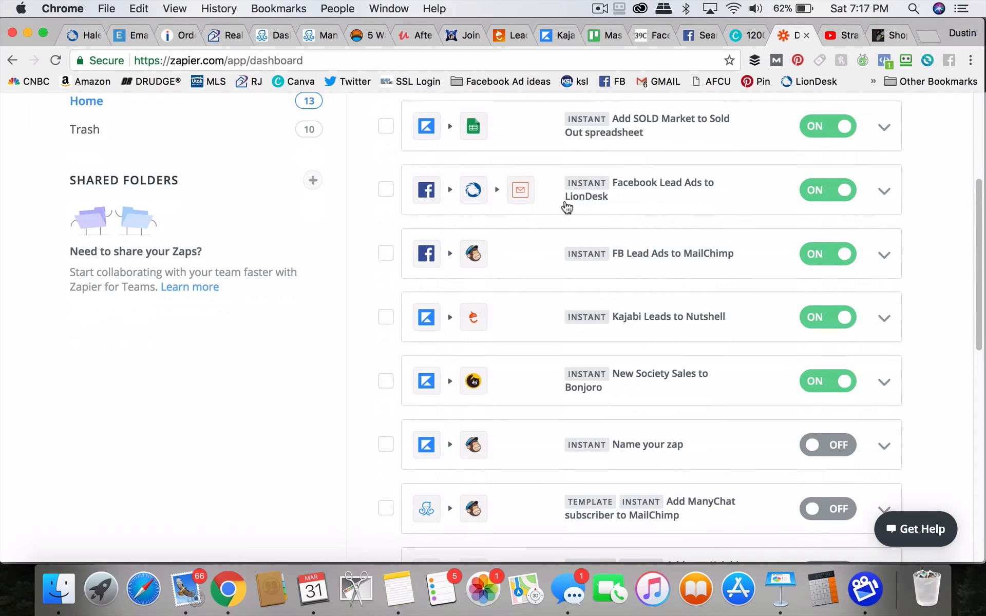
mouse_move(430, 200)
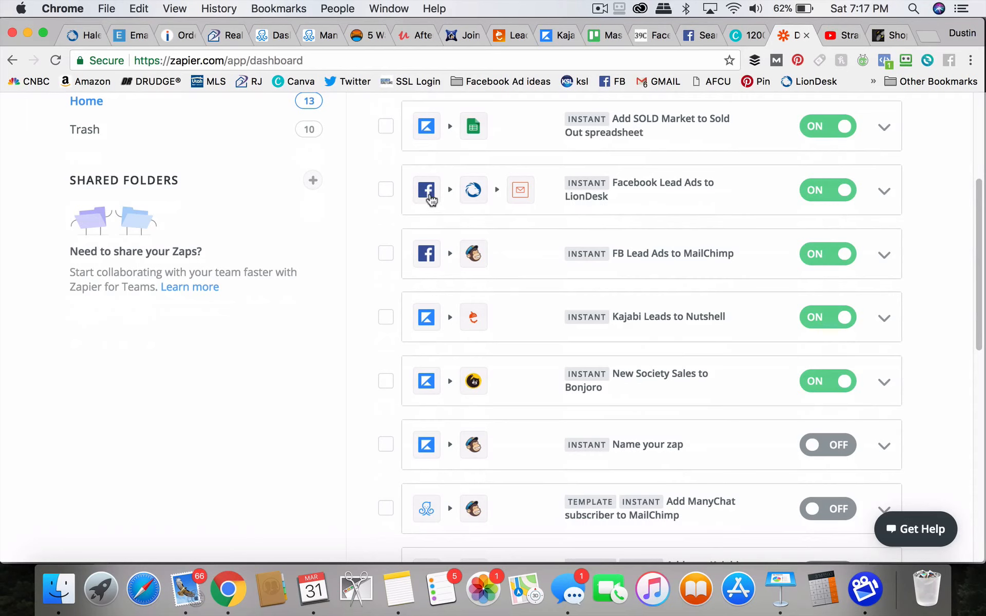
mouse_move(466, 168)
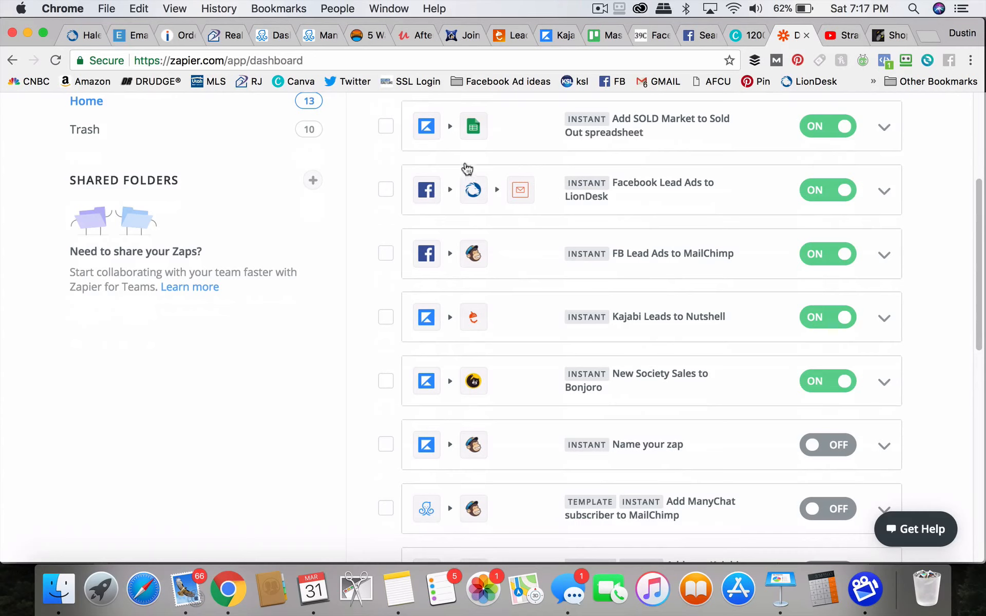
mouse_move(532, 199)
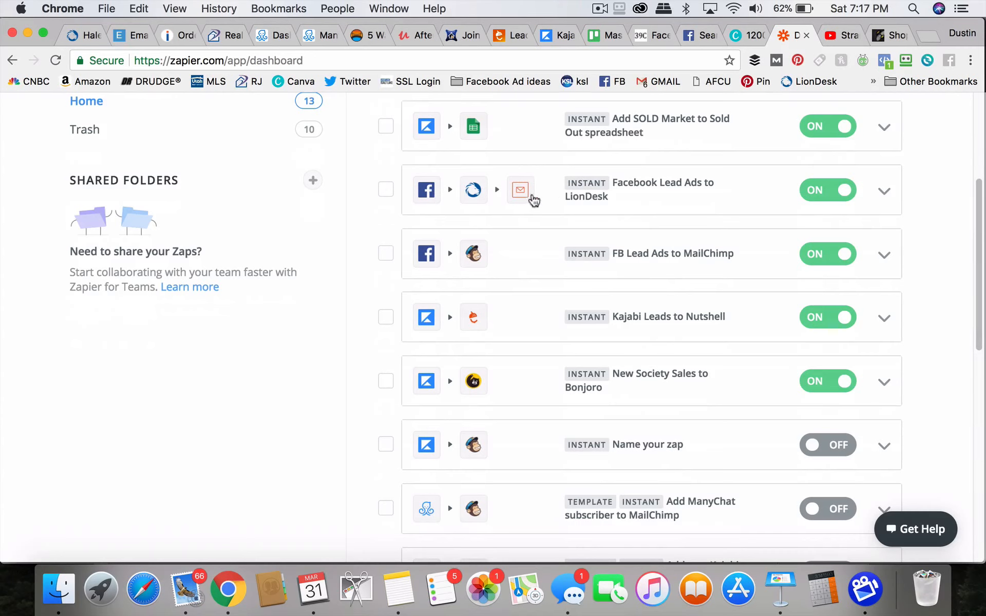
mouse_move(441, 191)
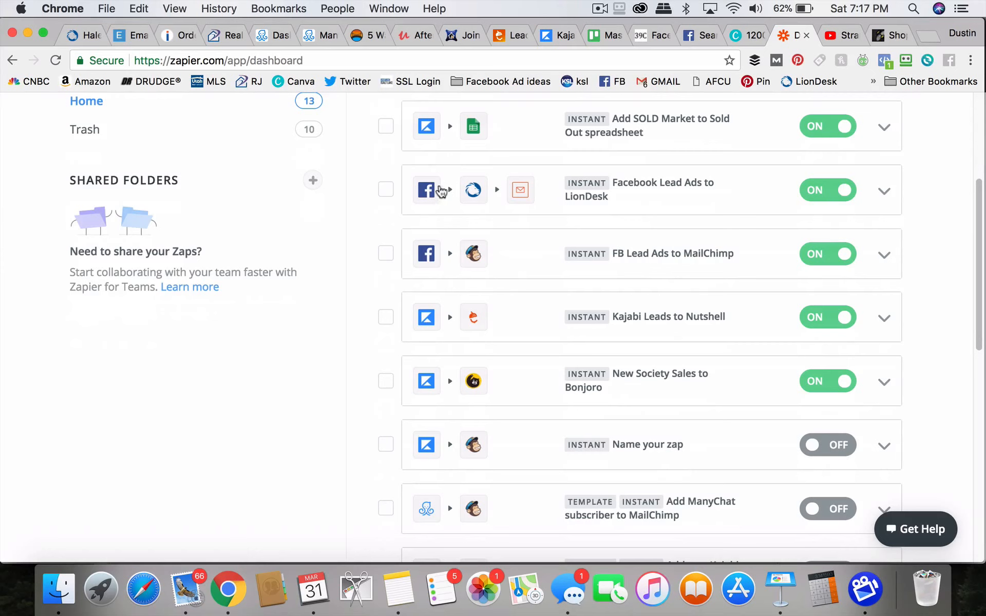
mouse_move(480, 196)
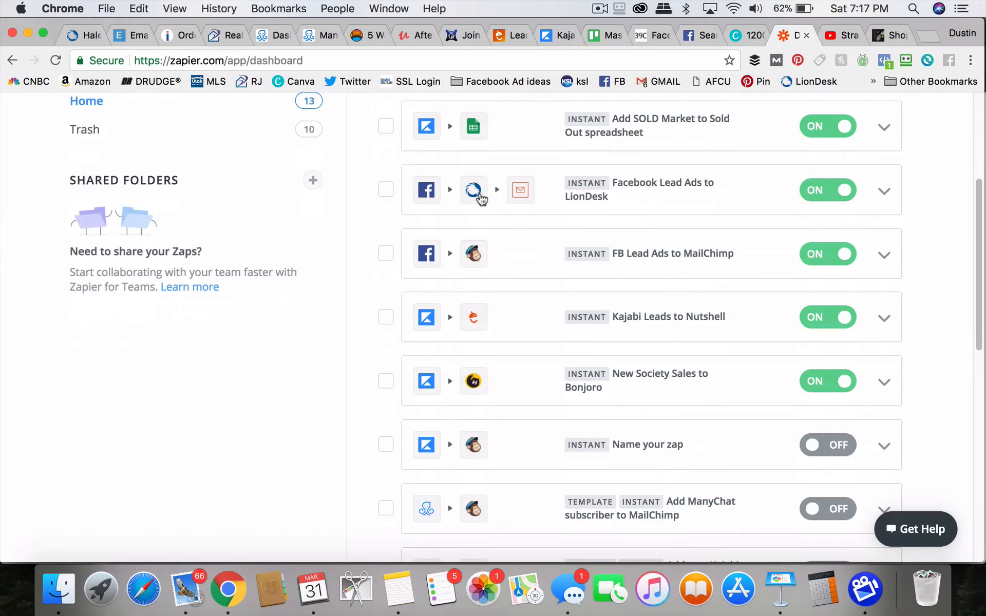
mouse_move(524, 197)
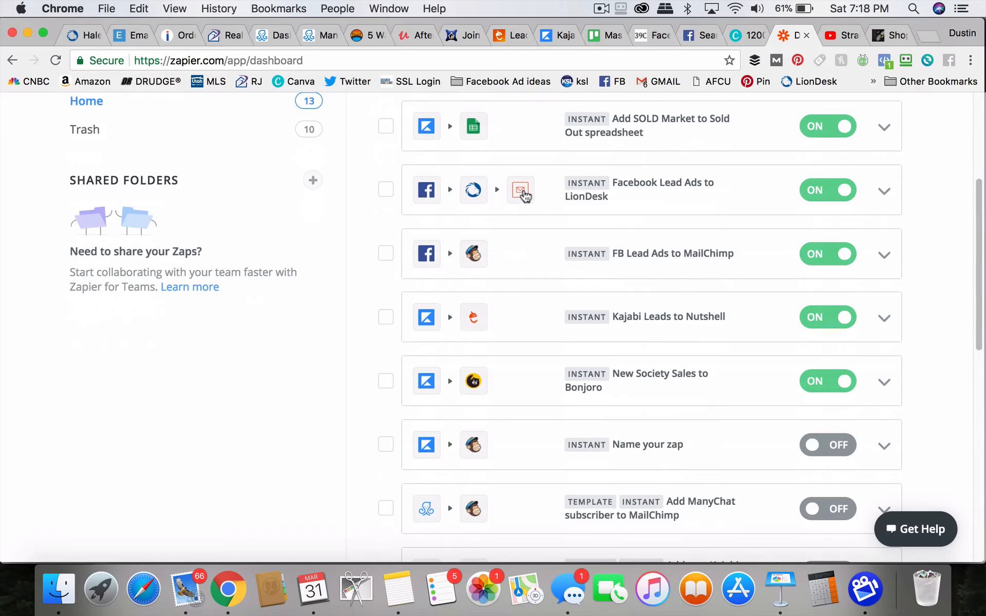
mouse_move(494, 181)
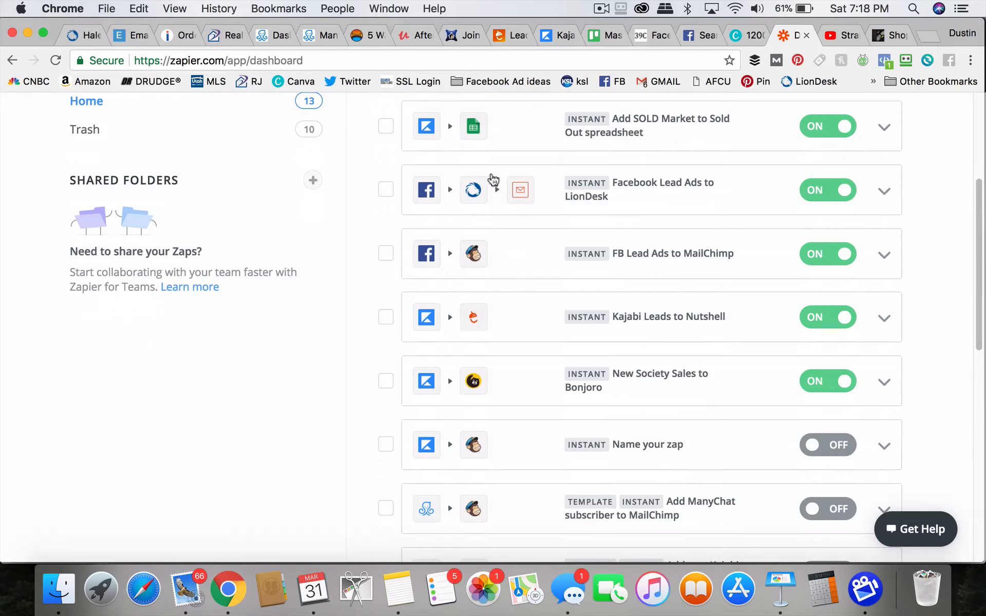
mouse_move(525, 194)
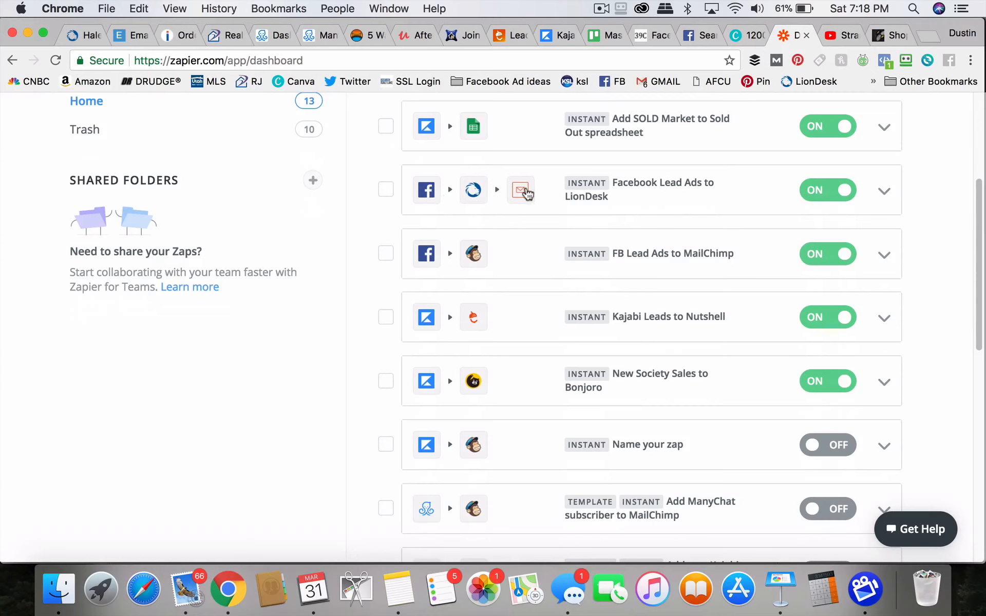
mouse_move(472, 190)
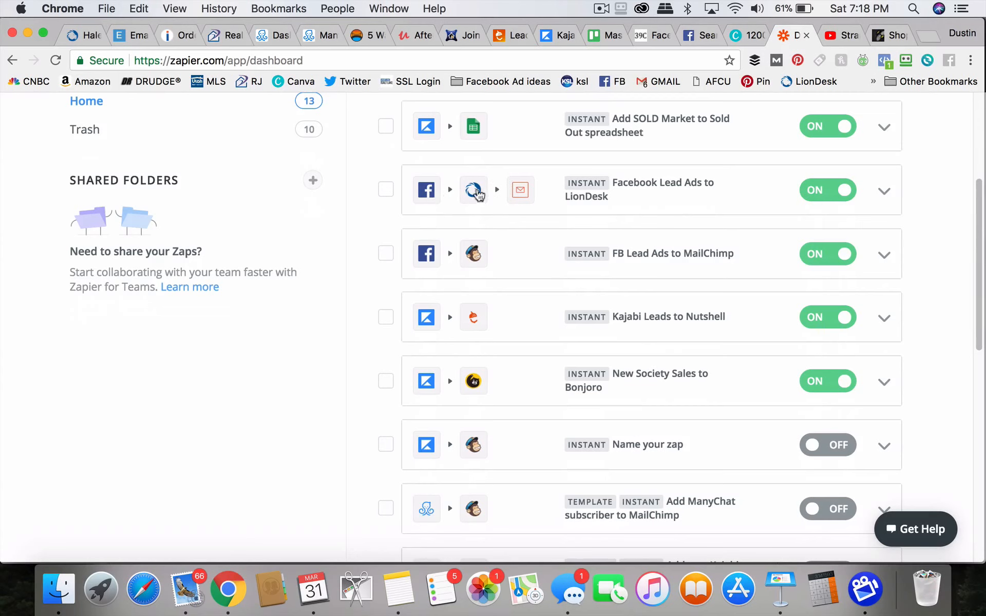
mouse_move(522, 192)
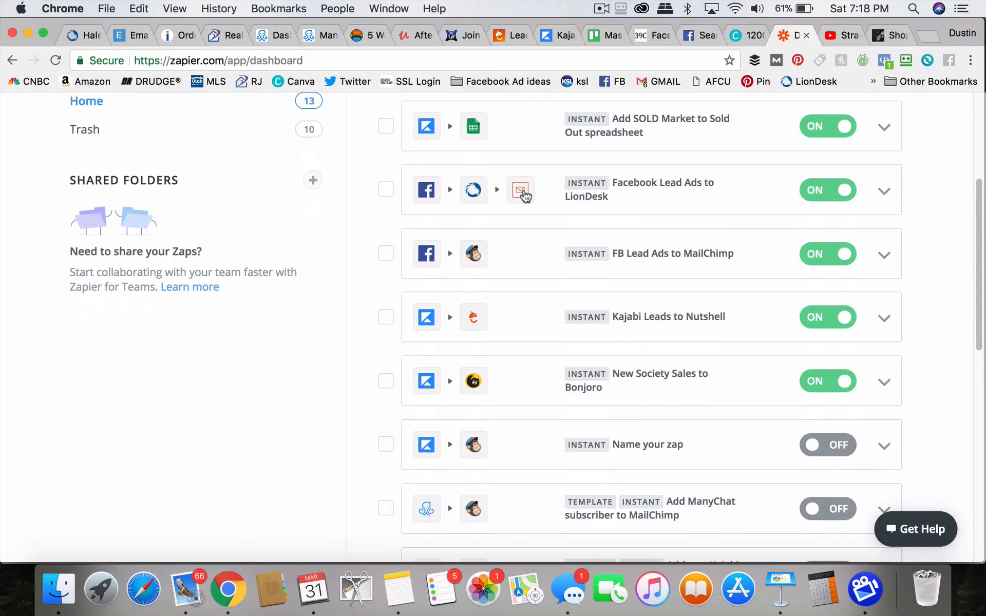
mouse_move(616, 177)
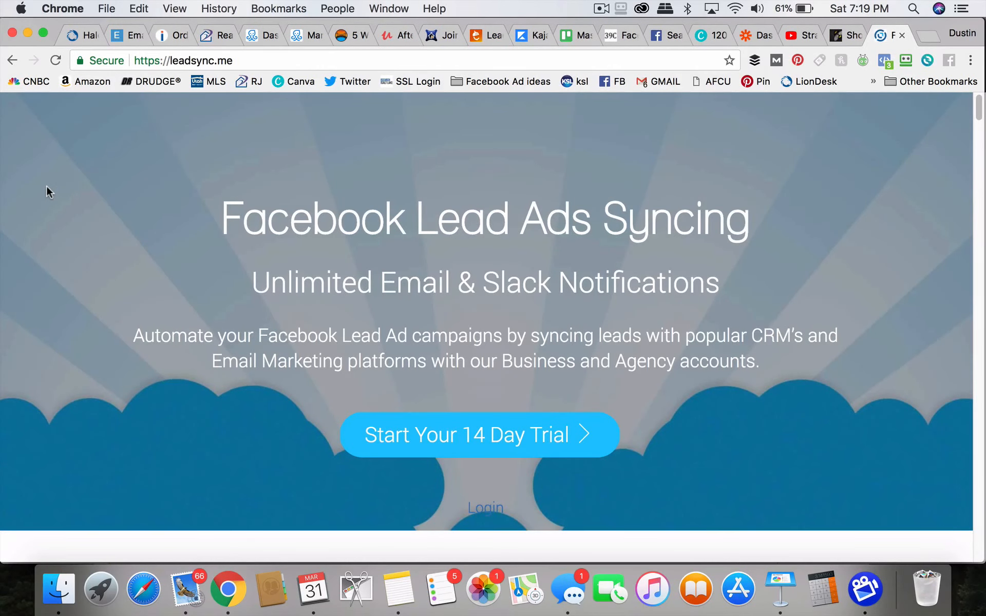
mouse_move(53, 204)
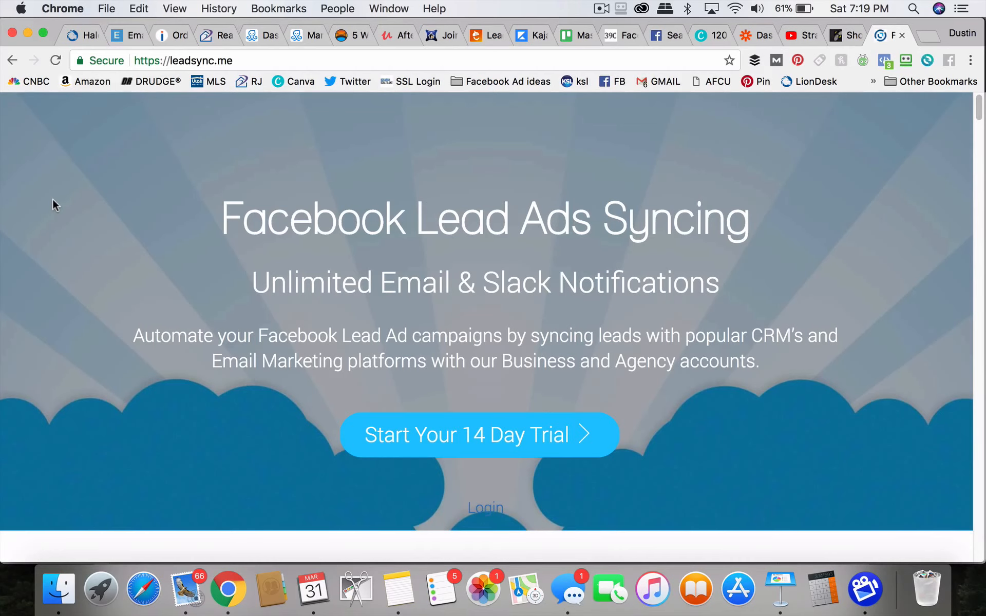
mouse_move(198, 141)
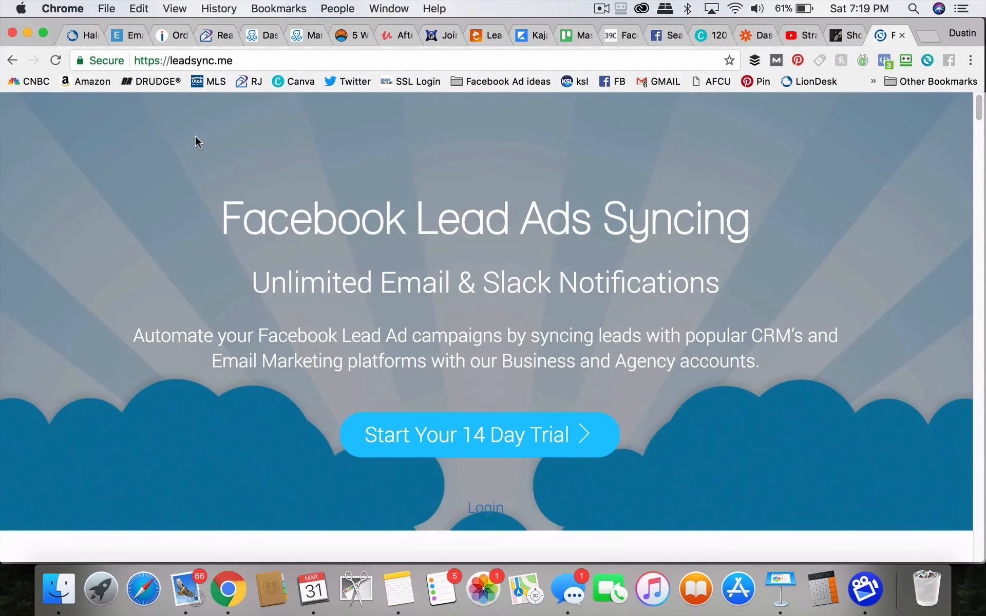
- Browse LeadSync's integrations and reviews, then view its pricing plans
scroll("down", 3)
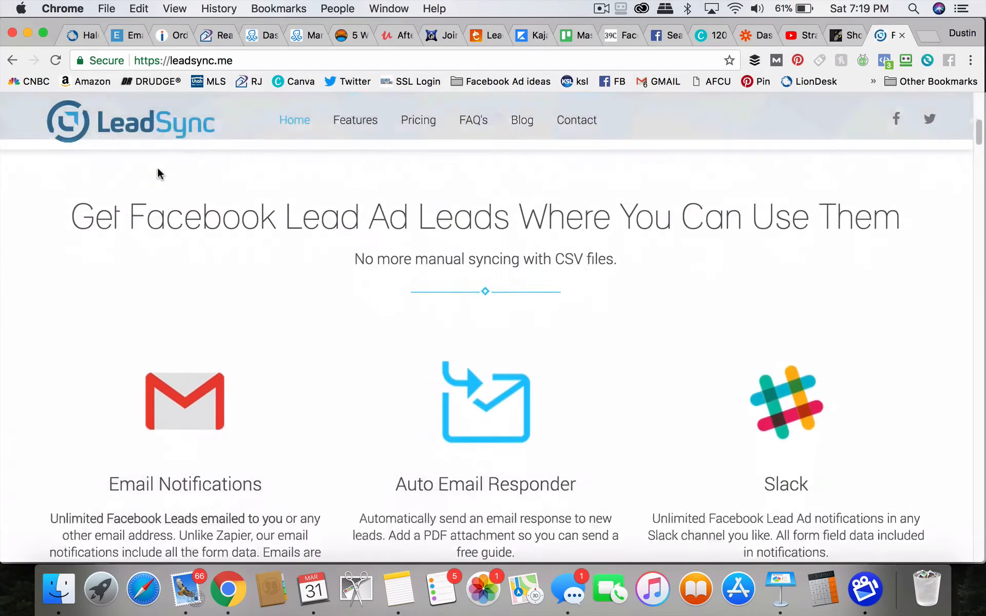
scroll("down", 3)
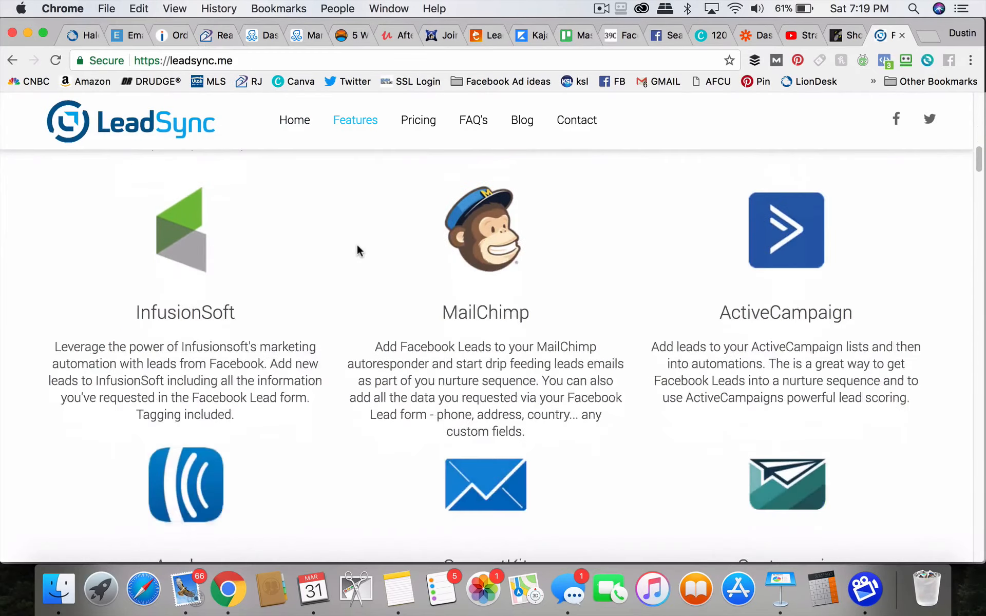
scroll("down", 3)
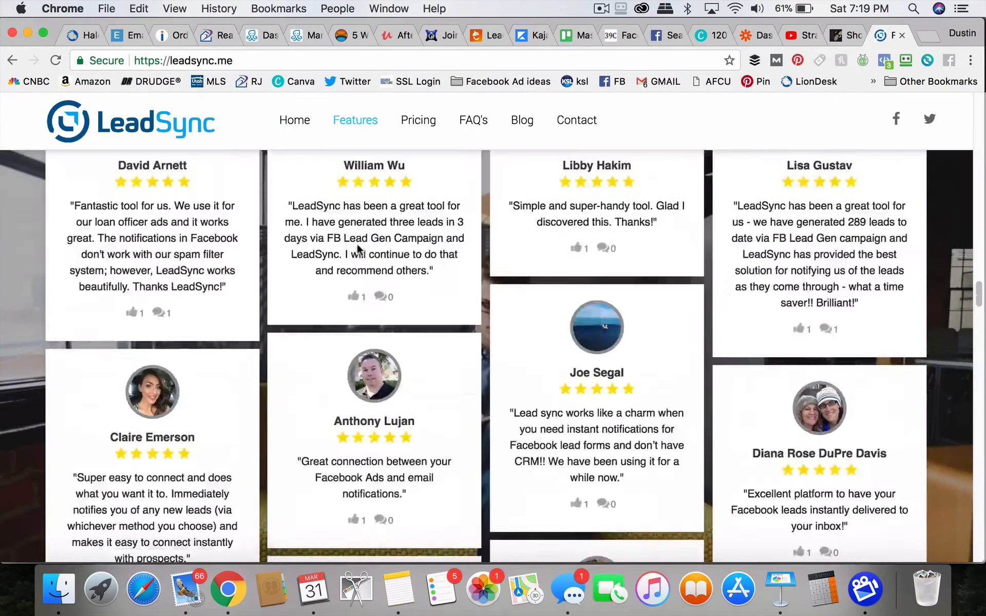
left_click(418, 120)
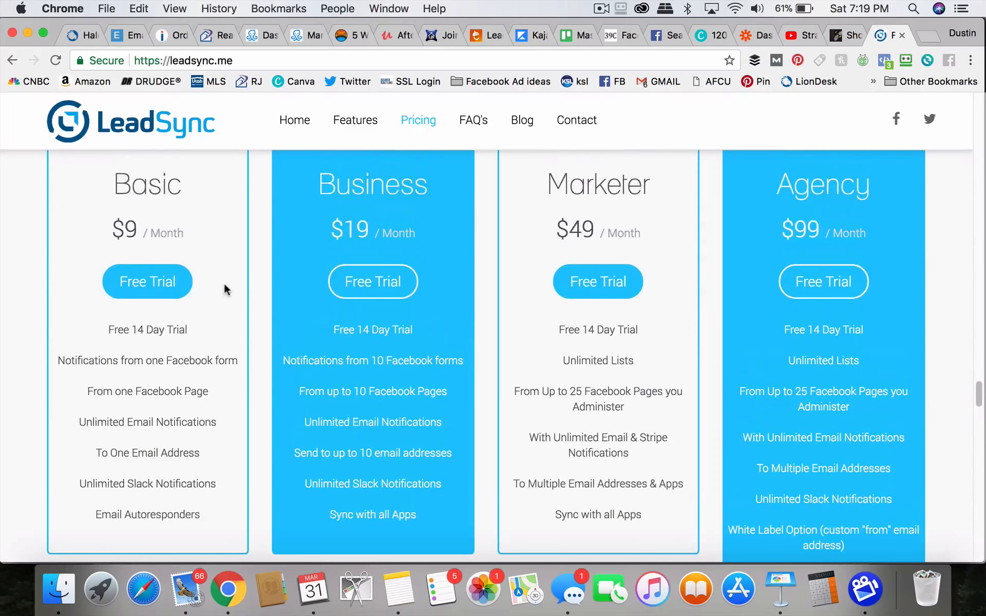
scroll("up", 3)
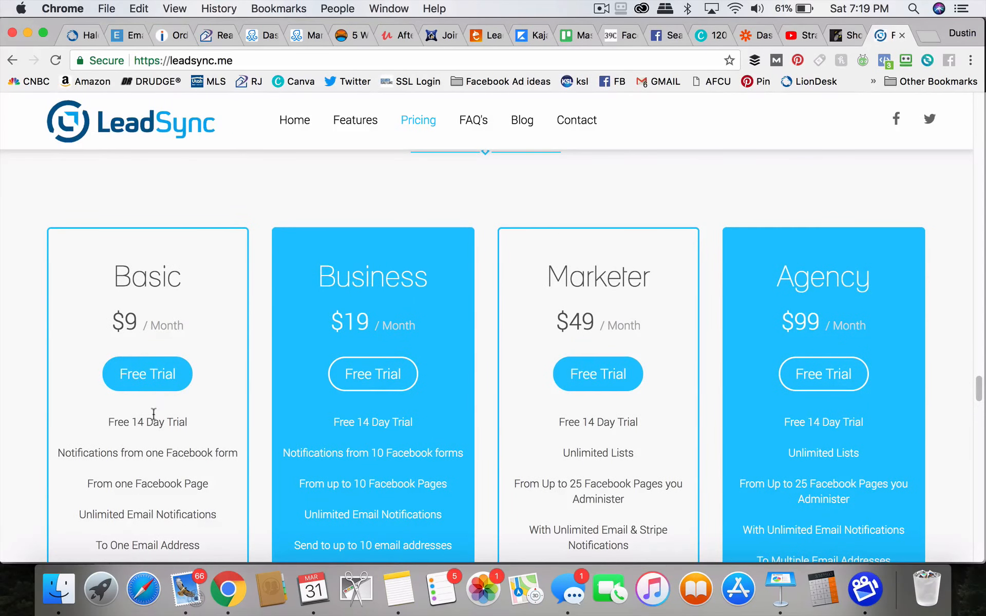
mouse_move(183, 484)
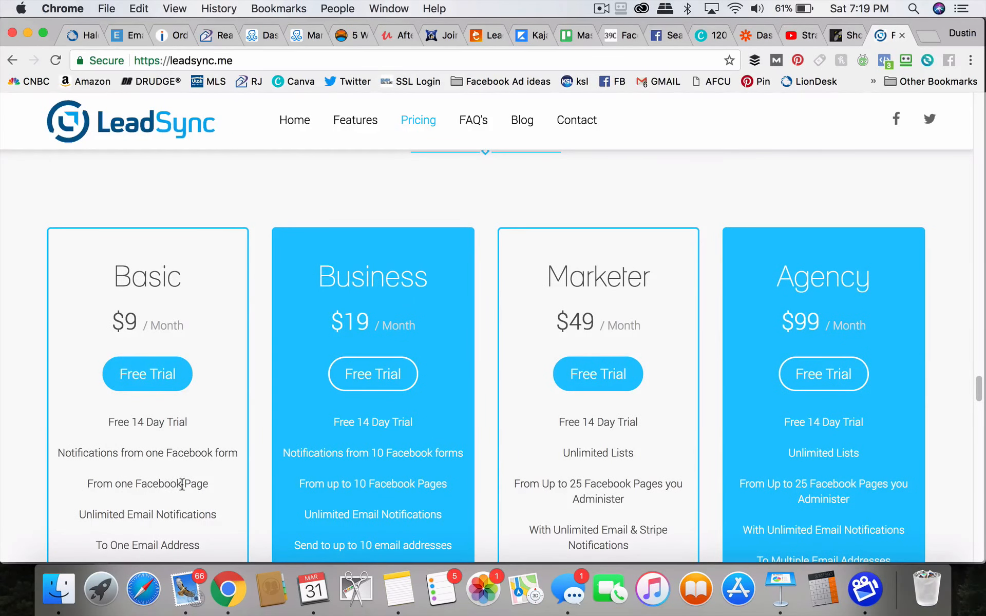
mouse_move(72, 425)
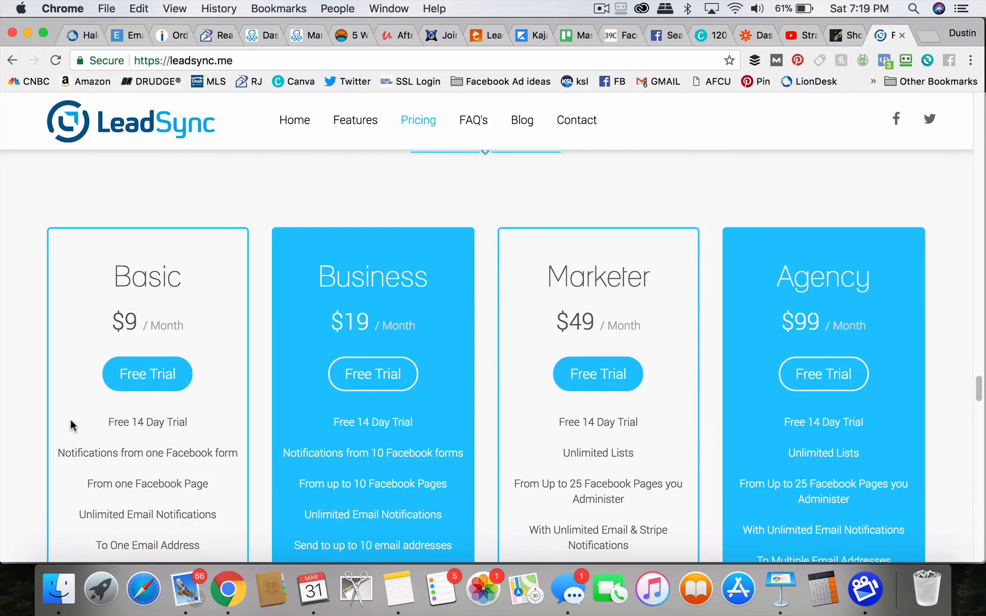
scroll("down", 3)
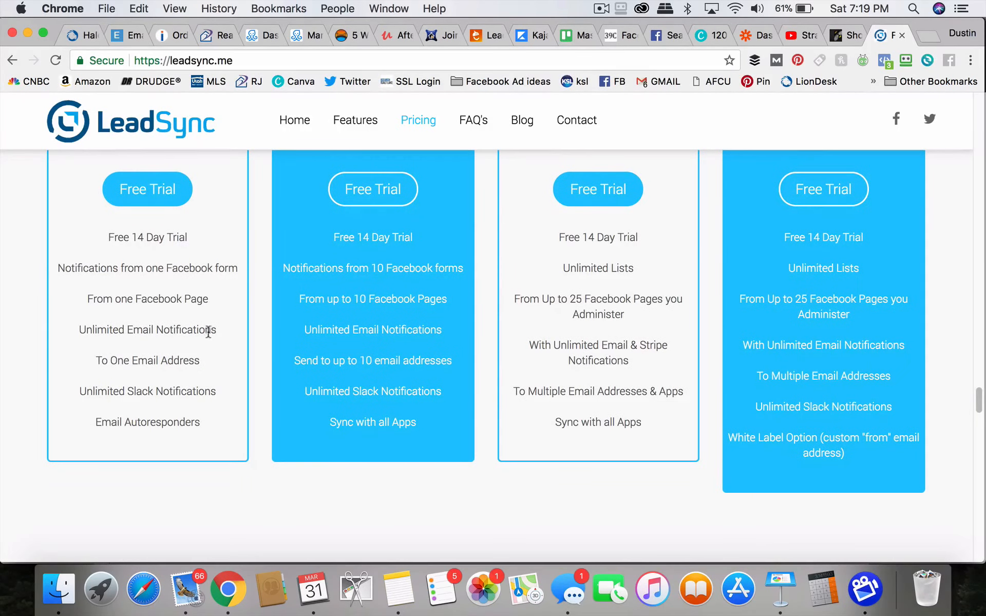
scroll("up", 3)
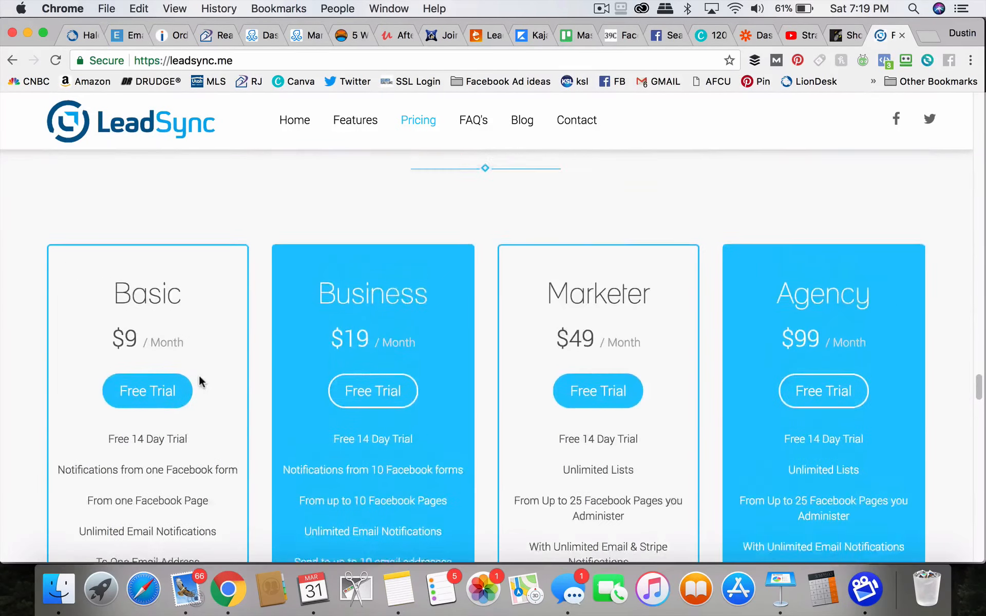
- Review LeadSync's features page, then return to the Facebook lead forms library
left_click(354, 120)
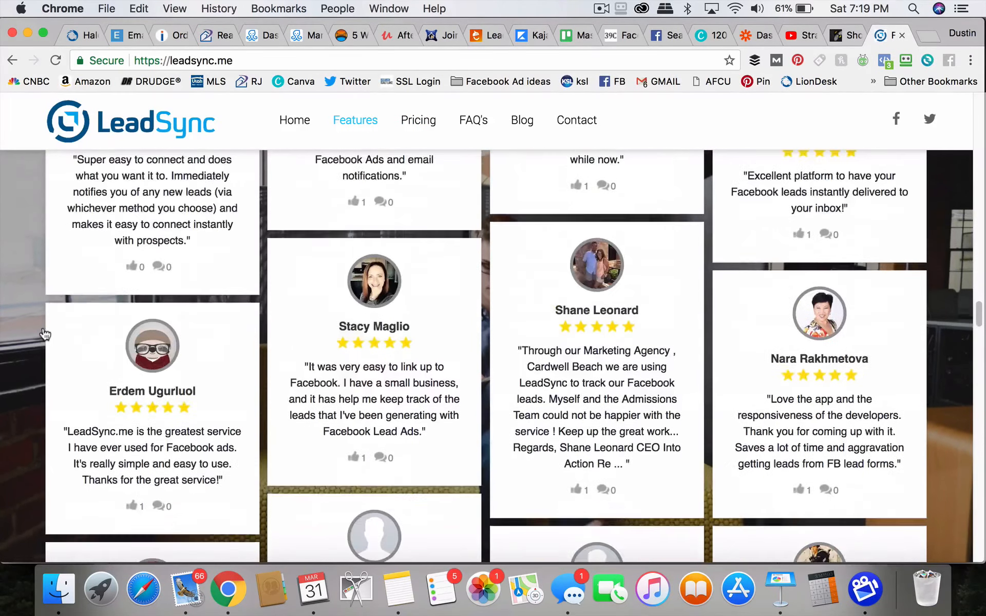
scroll("up", 3)
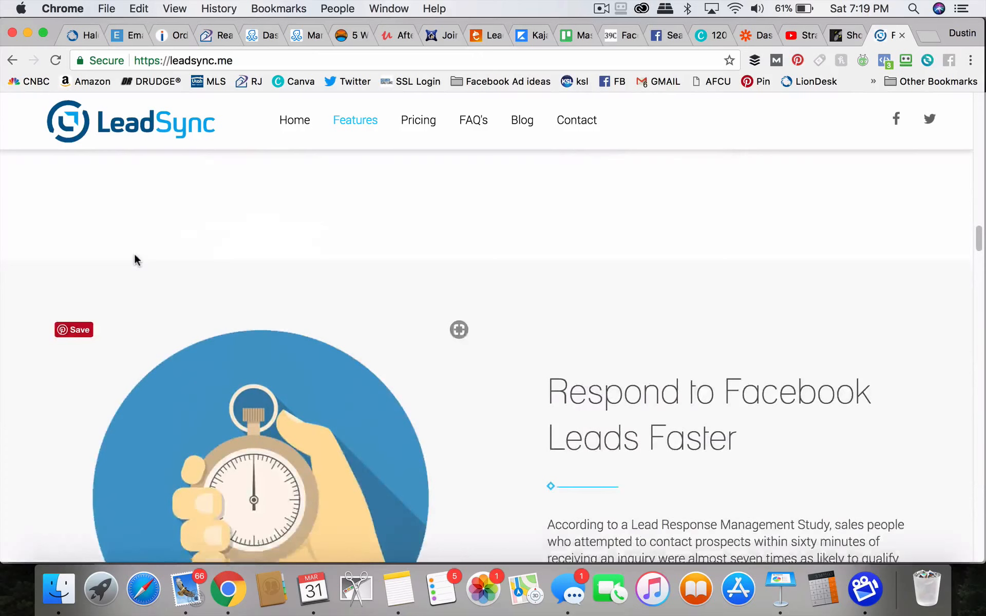
scroll("up", 3)
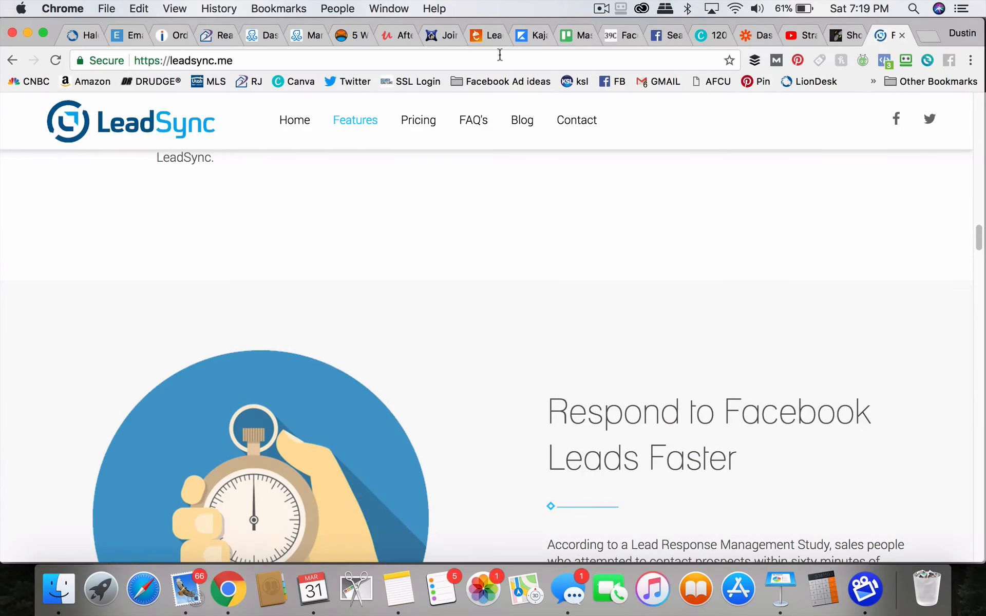
left_click(656, 35)
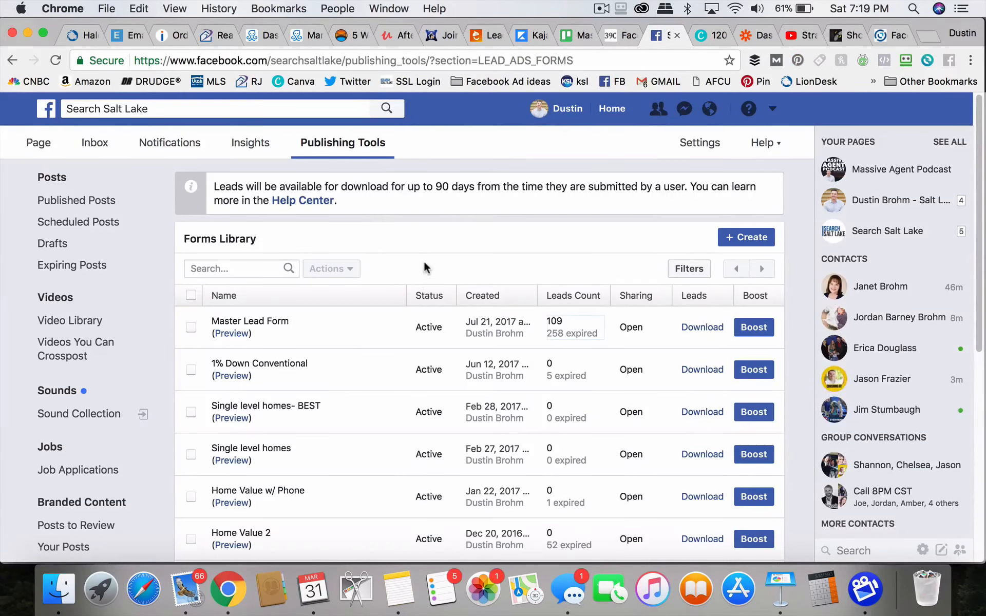
mouse_move(774, 111)
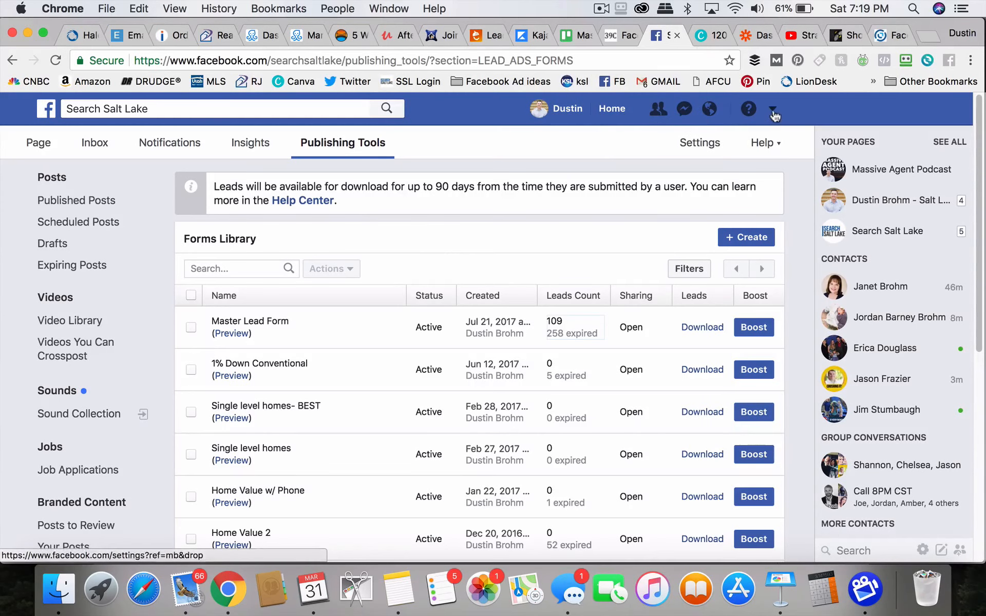
- Open Ads Manager's campaign list from the account menu, then return to the Zapier dashboard
left_click(773, 107)
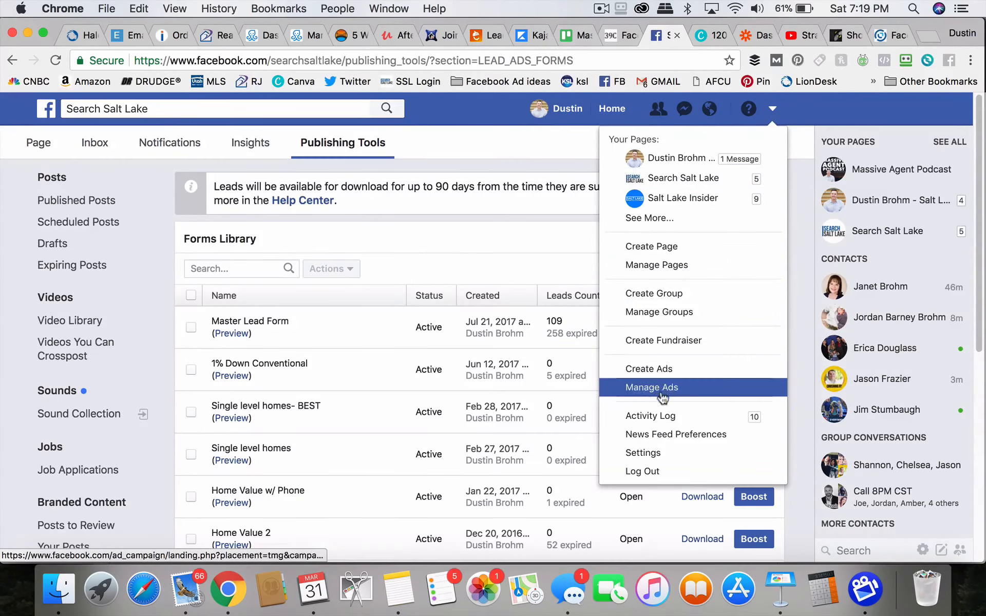
left_click(651, 387)
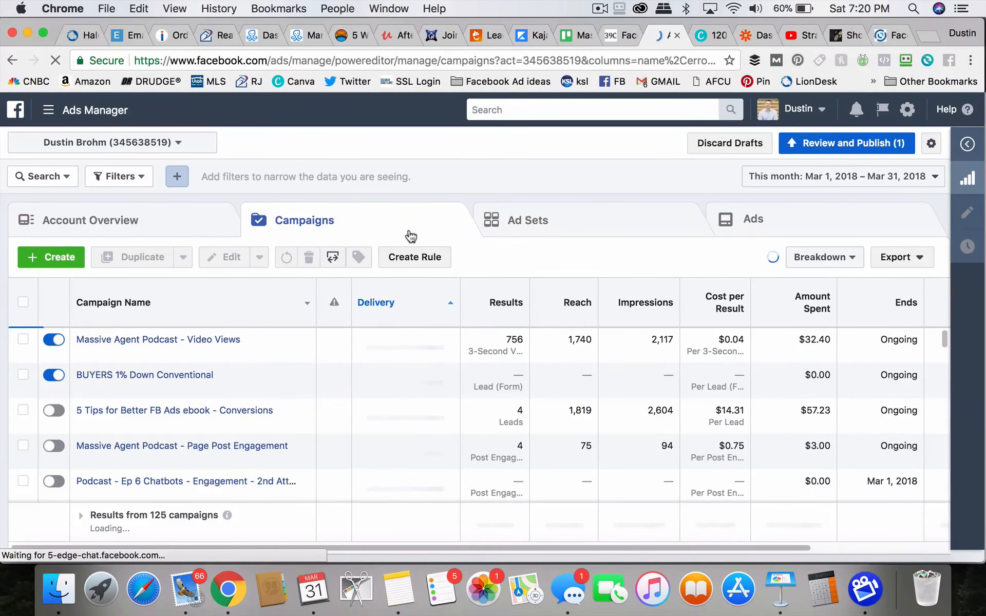
left_click(755, 35)
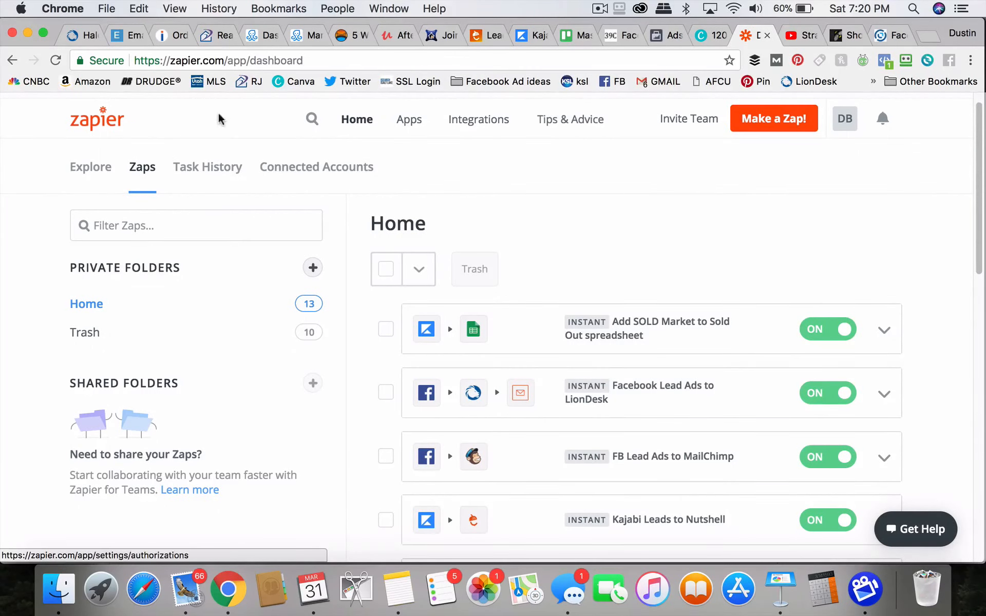
- Start a new zap and choose Facebook Lead Ads as its trigger app
scroll("down", 3)
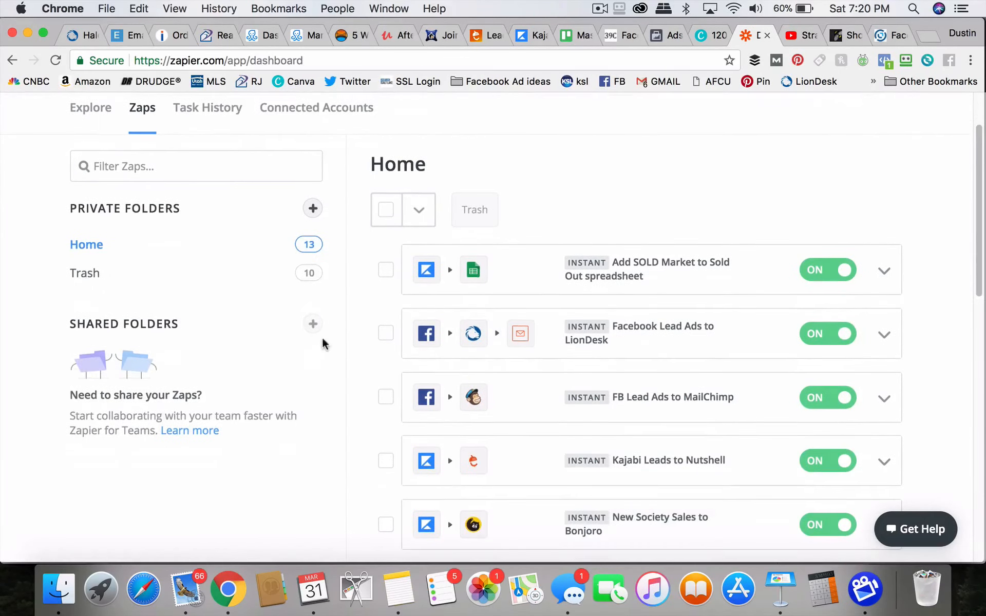
scroll("up", 3)
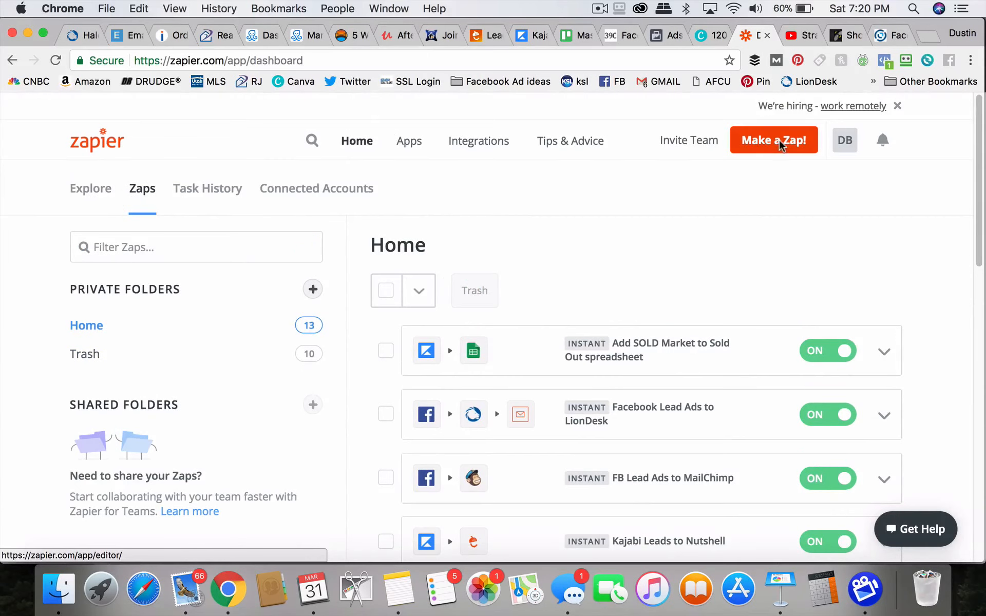
left_click(774, 140)
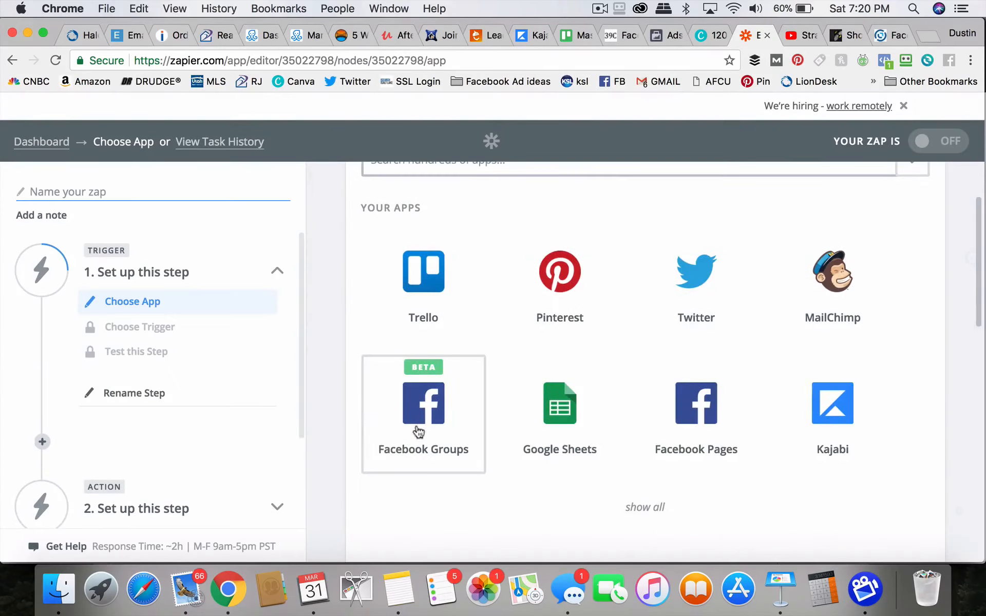
scroll("up", 3)
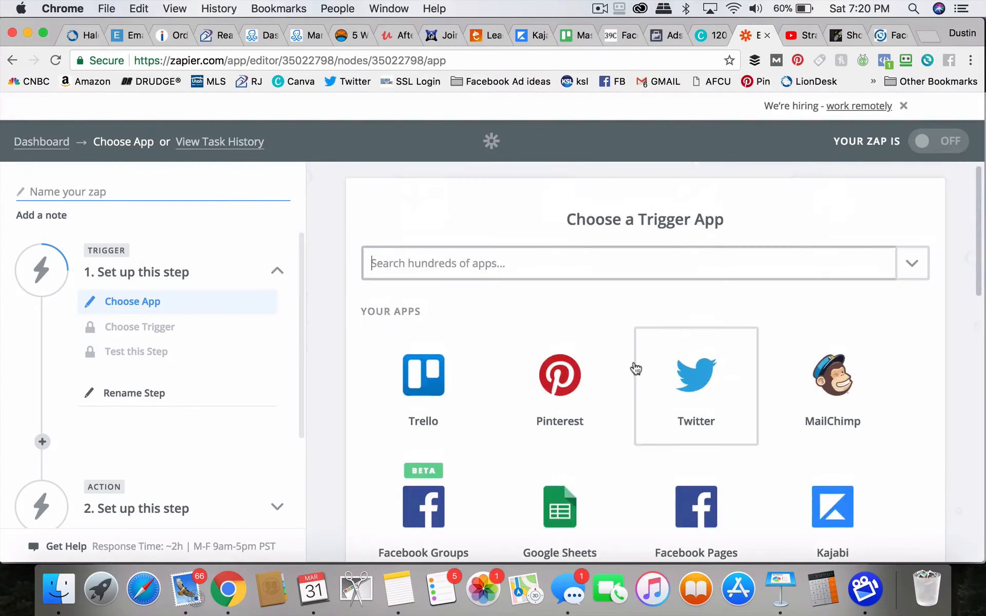
type("fa")
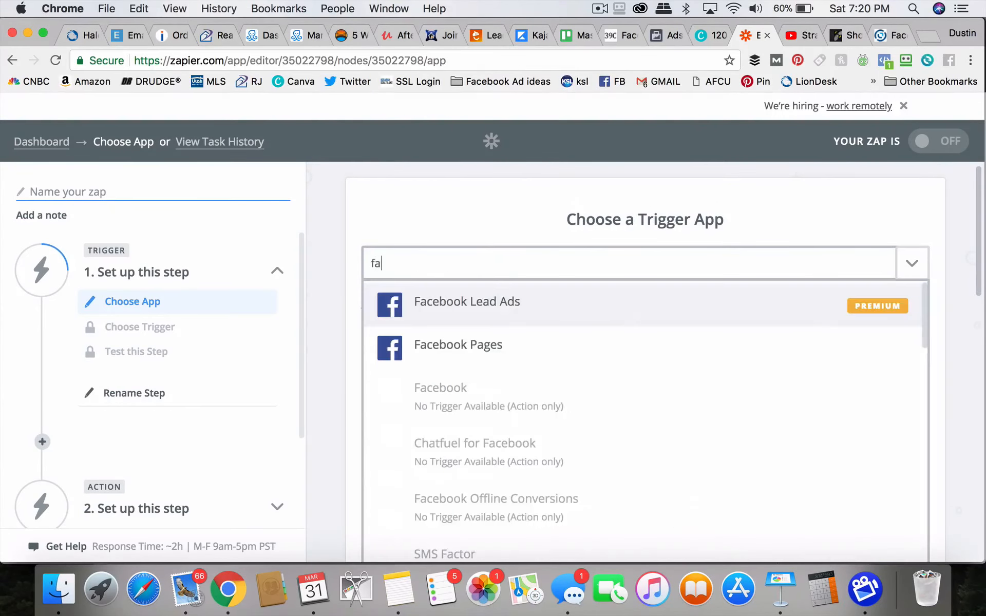
type("ce")
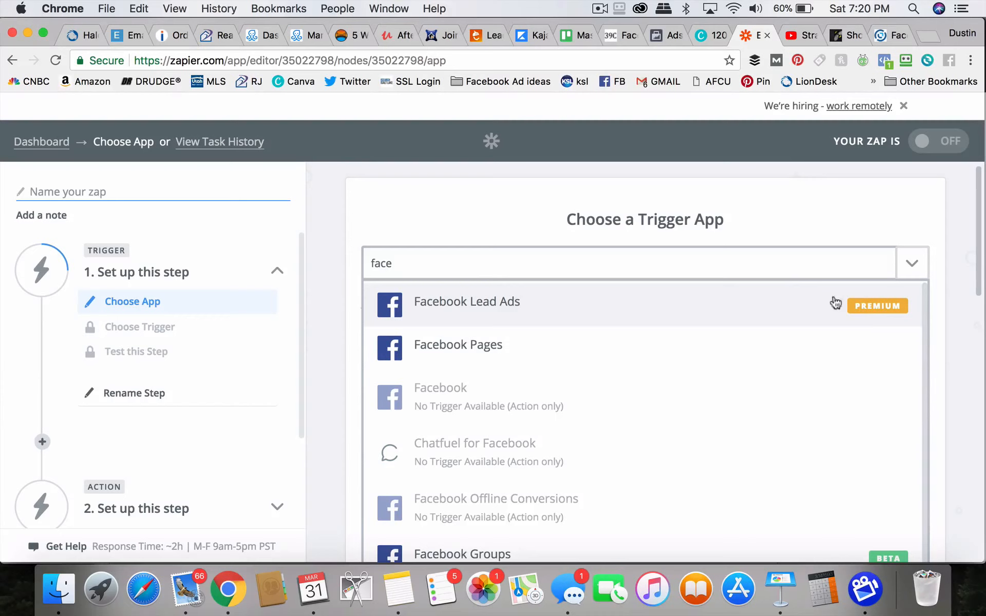
left_click(467, 300)
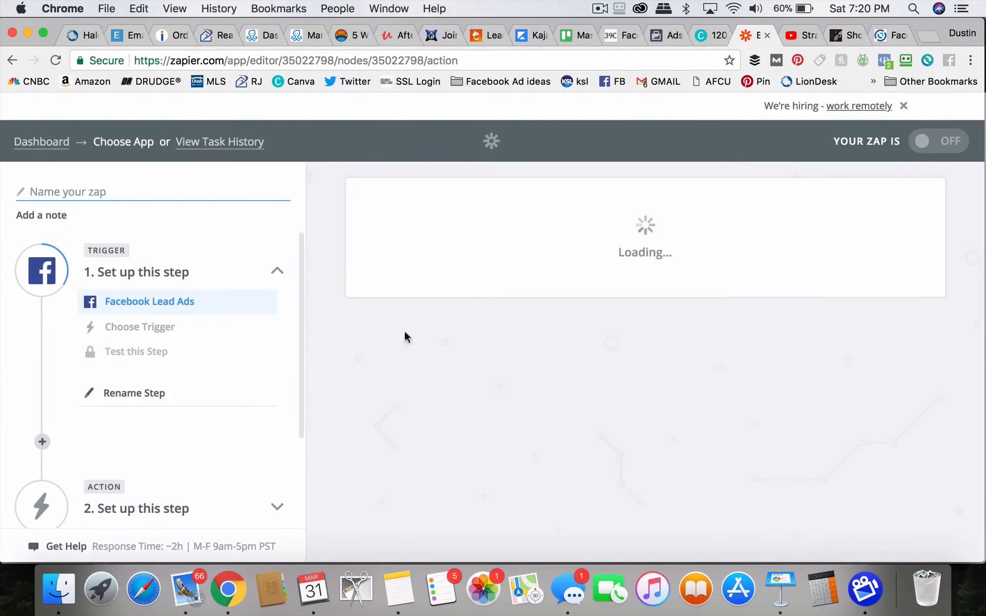
- Select New Lead as the trigger event and continue to account selection
left_click(139, 327)
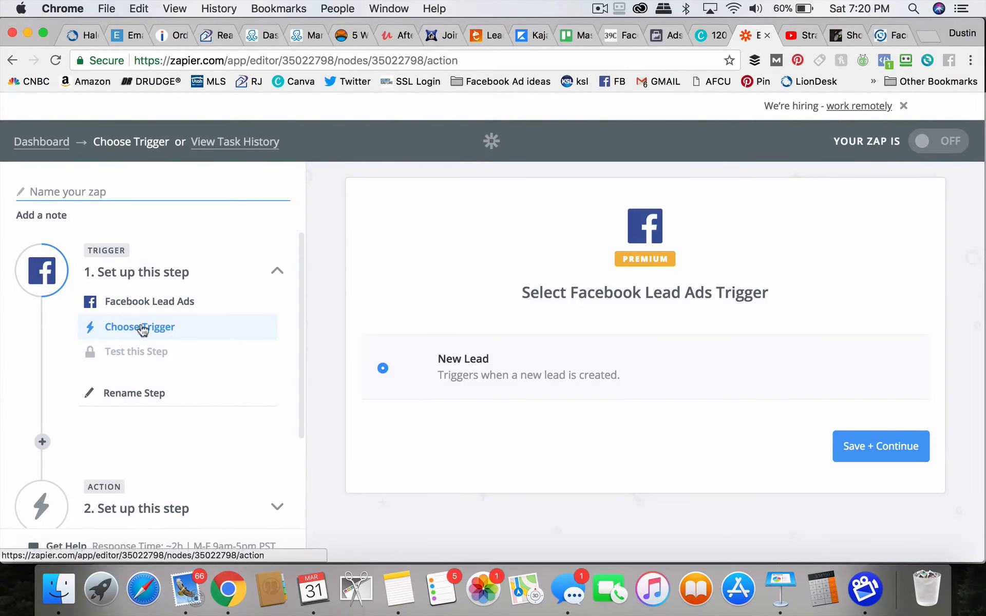
mouse_move(610, 390)
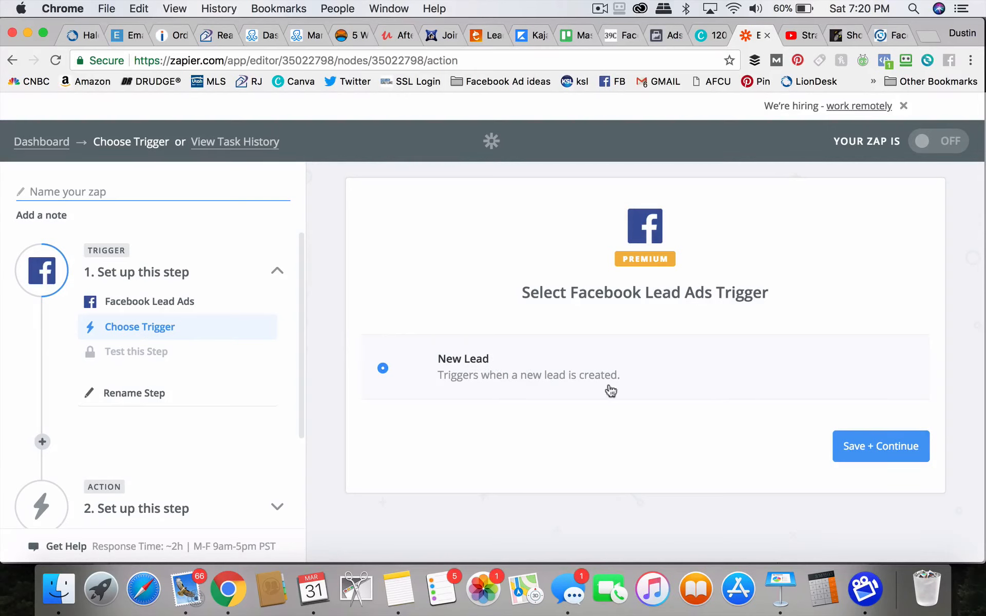
left_click(880, 445)
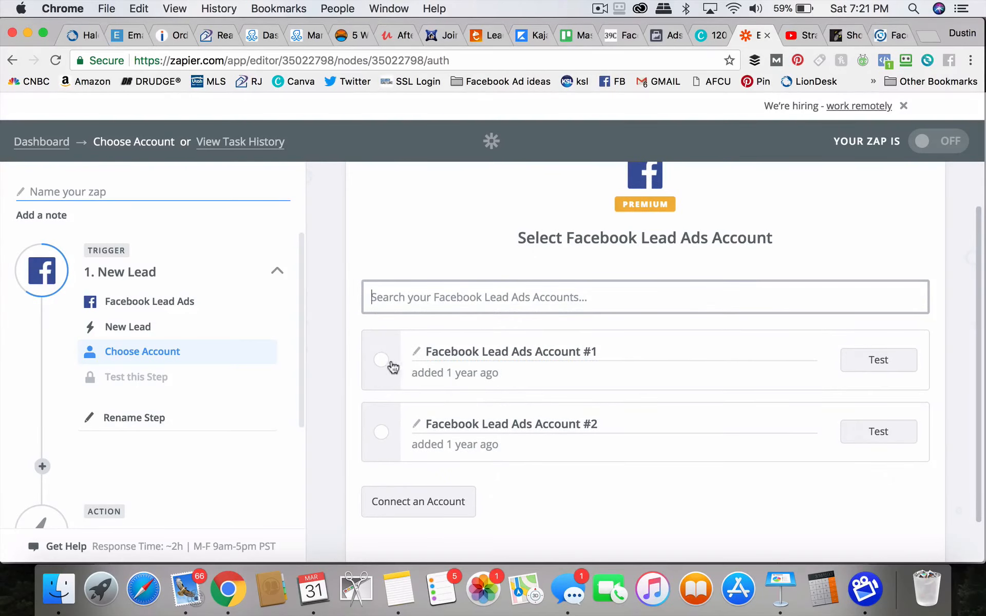
- Use Facebook Lead Ads Account #1 with the Search Salt Lake page and Master Lead Form, then continue
left_click(382, 360)
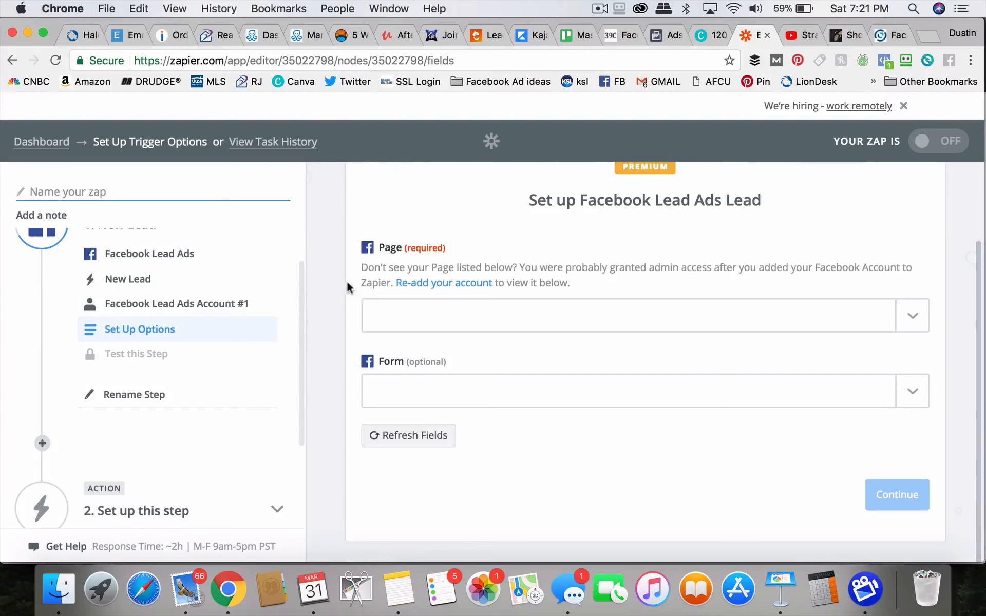
left_click(912, 390)
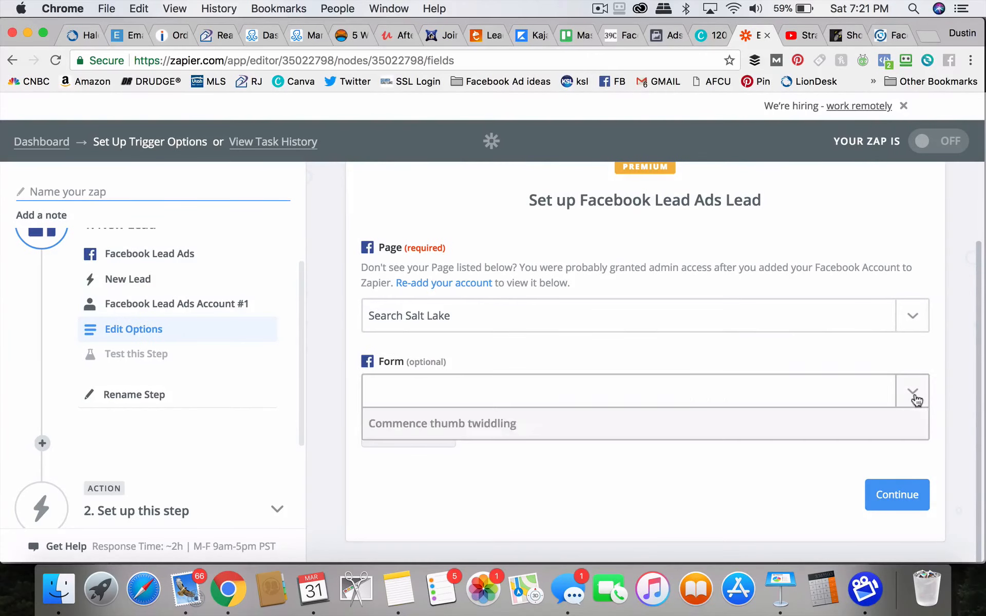
left_click(912, 390)
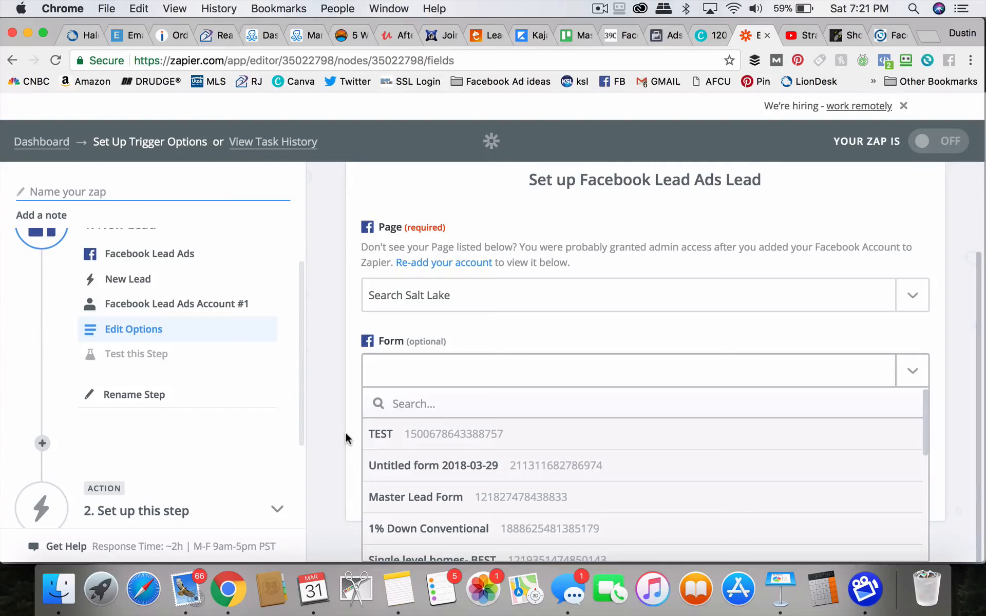
mouse_move(380, 433)
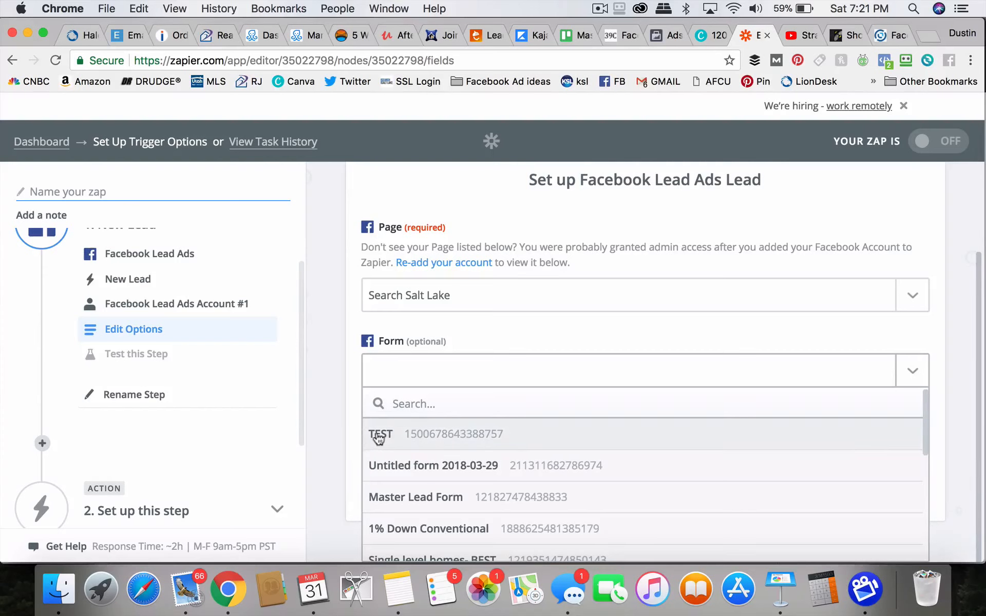
mouse_move(350, 409)
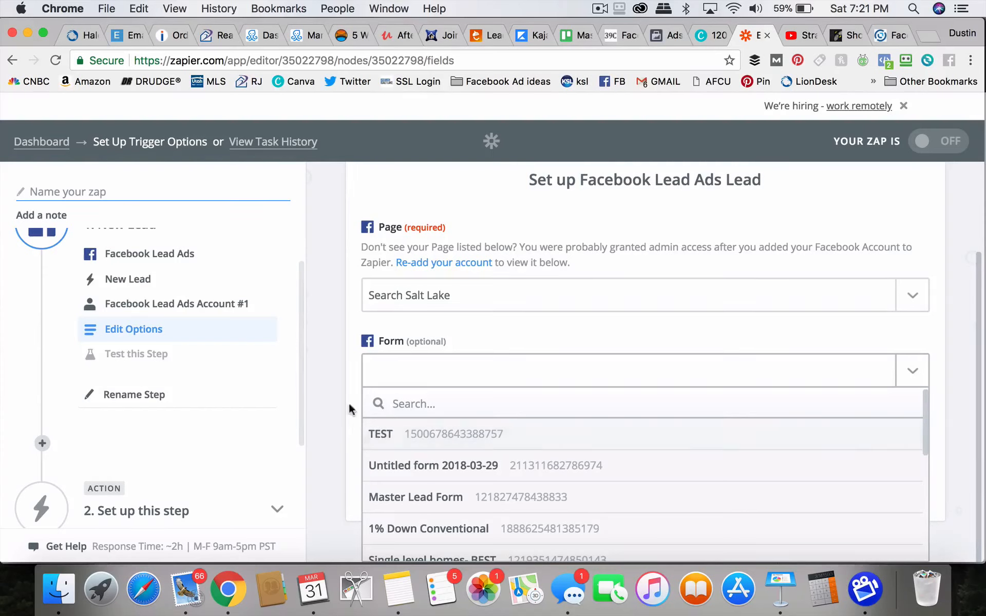
mouse_move(338, 332)
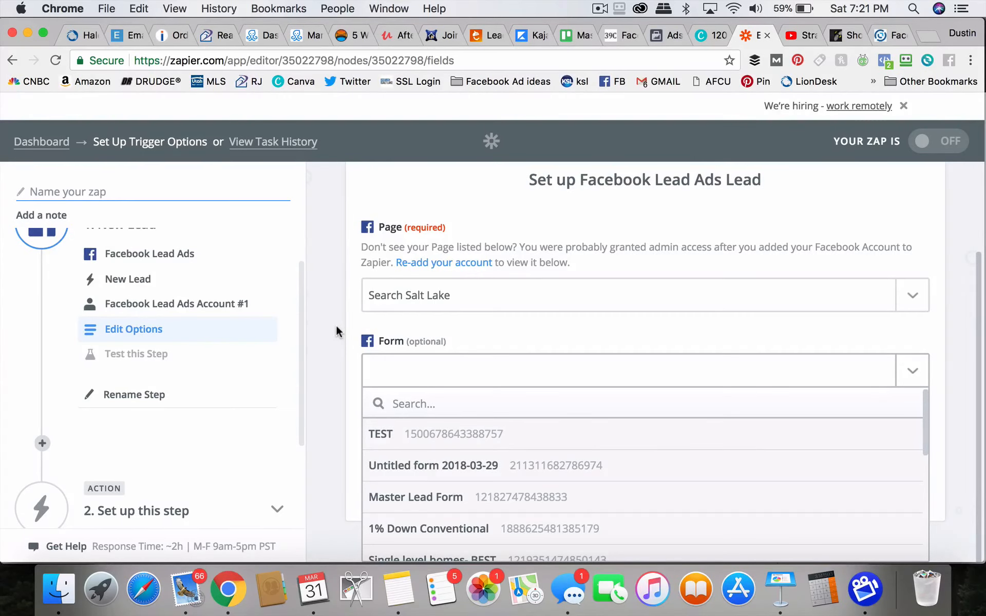
scroll("down", 3)
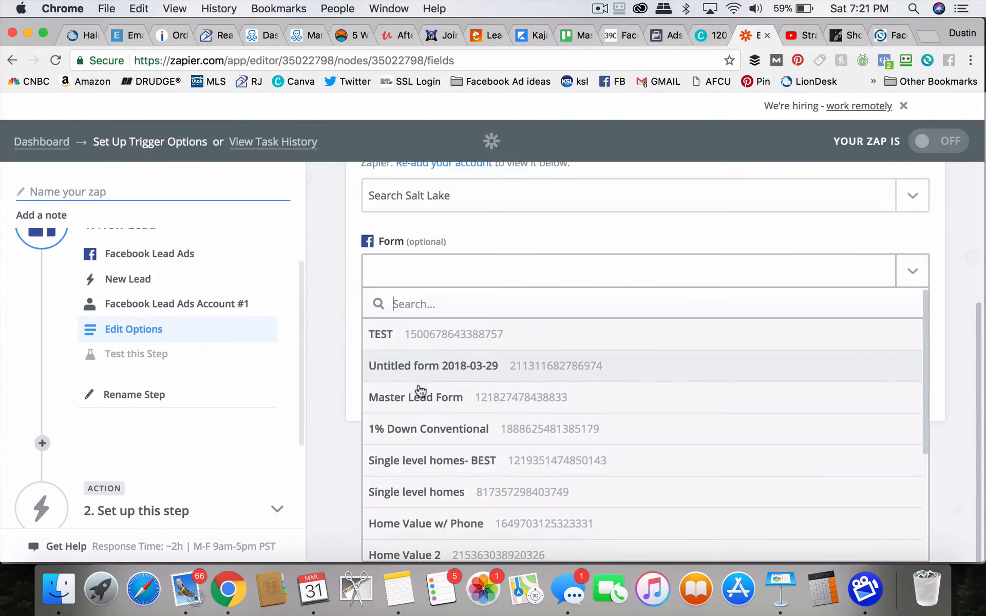
left_click(415, 396)
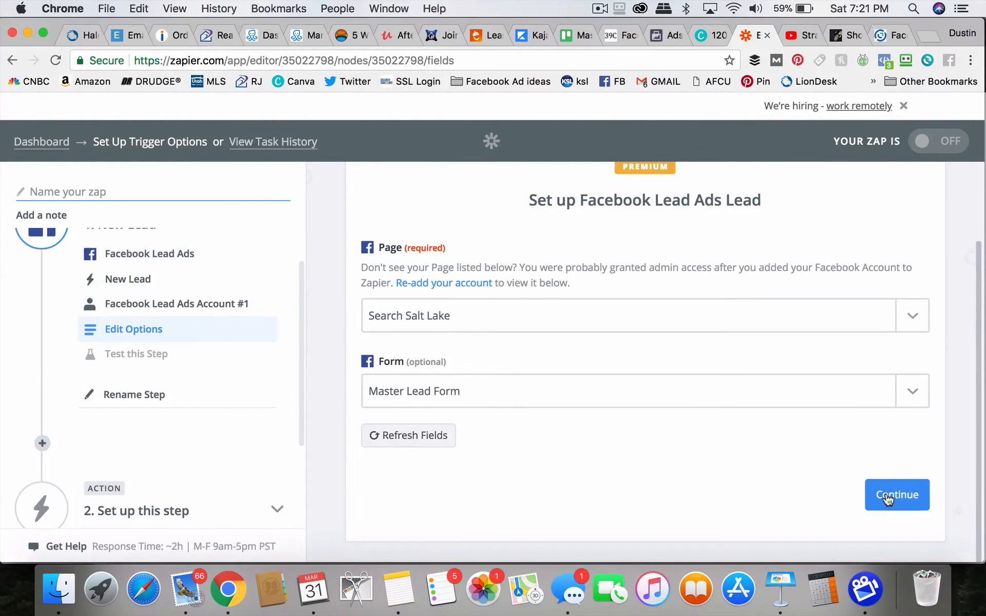
left_click(896, 495)
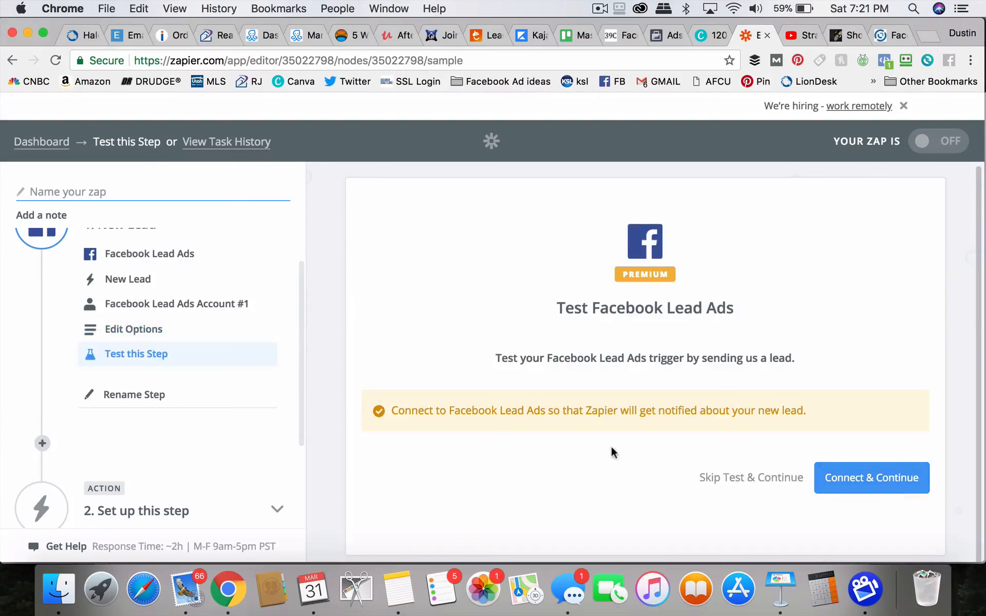
- Skip the trigger test, pick Wise Agent CRM showing Add Lead, then return to the dashboard
left_click(871, 478)
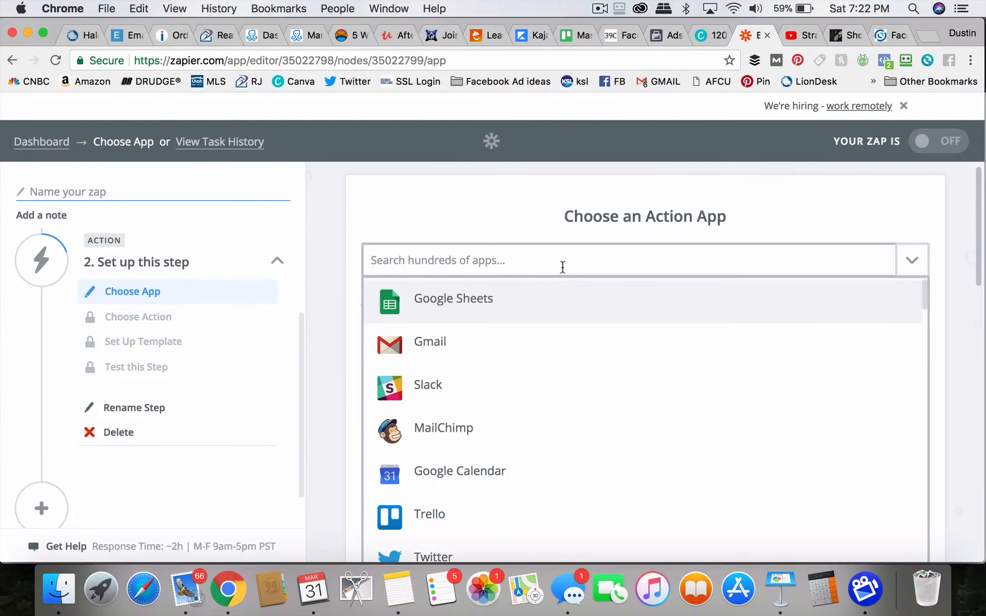
type("follow")
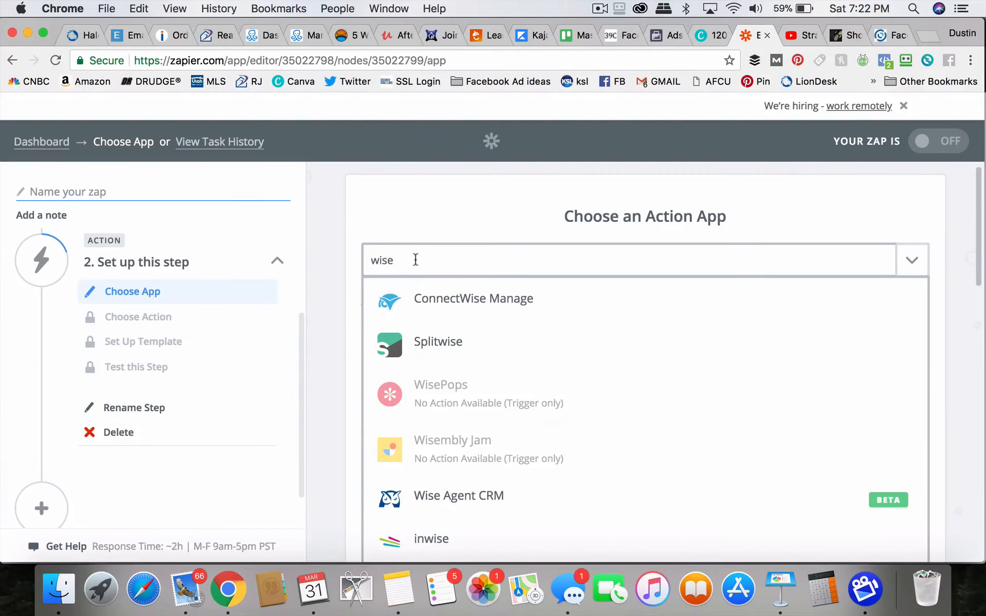
mouse_move(450, 503)
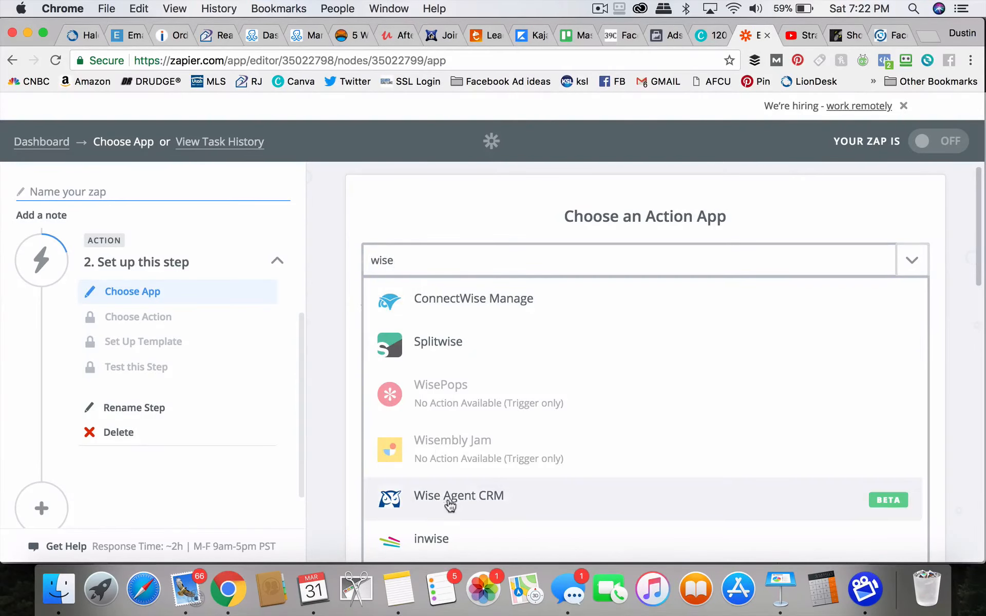
left_click(458, 495)
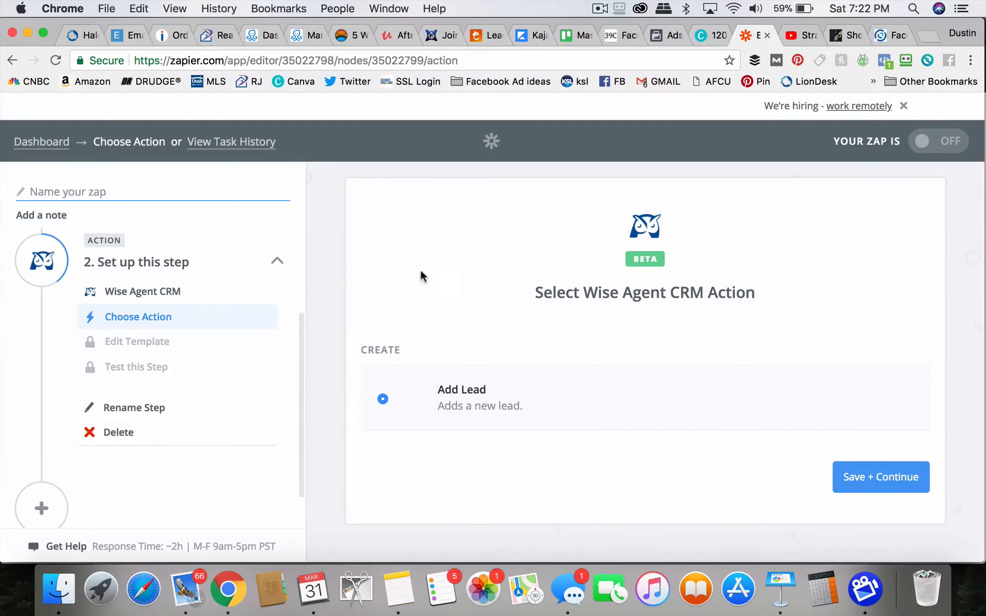
mouse_move(319, 282)
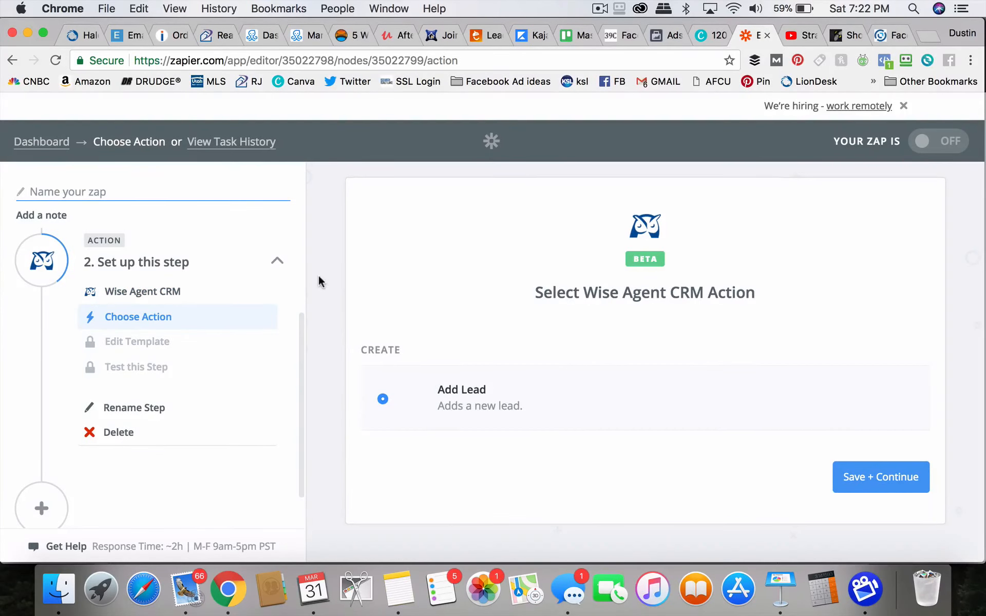
mouse_move(325, 257)
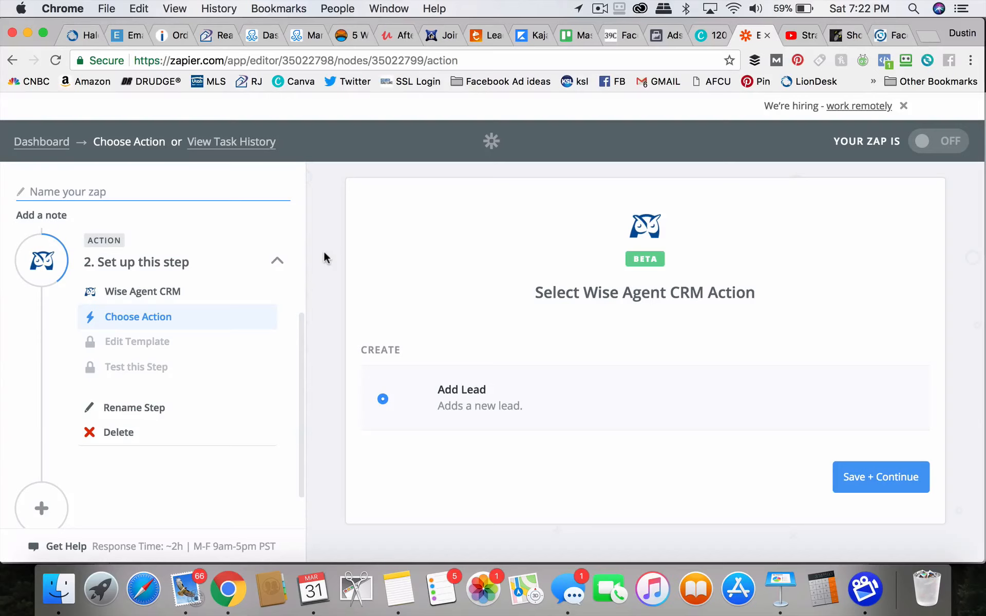
mouse_move(753, 39)
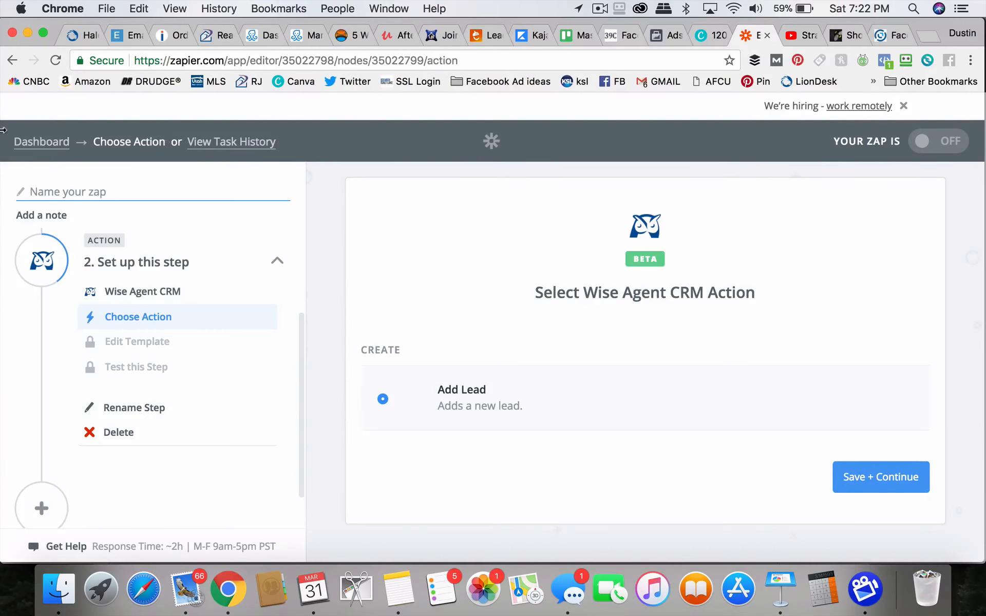
left_click(41, 141)
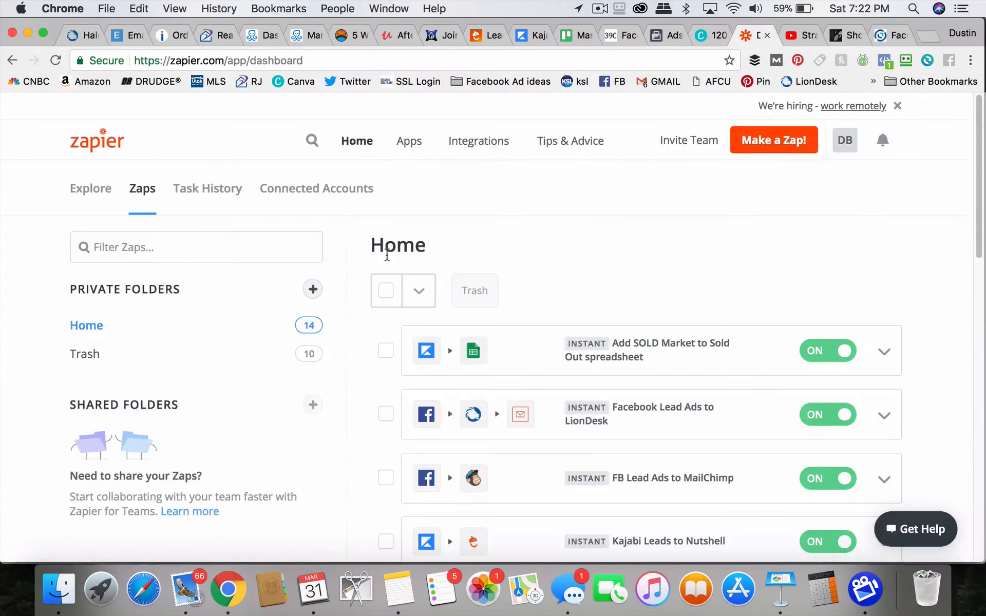
mouse_move(521, 416)
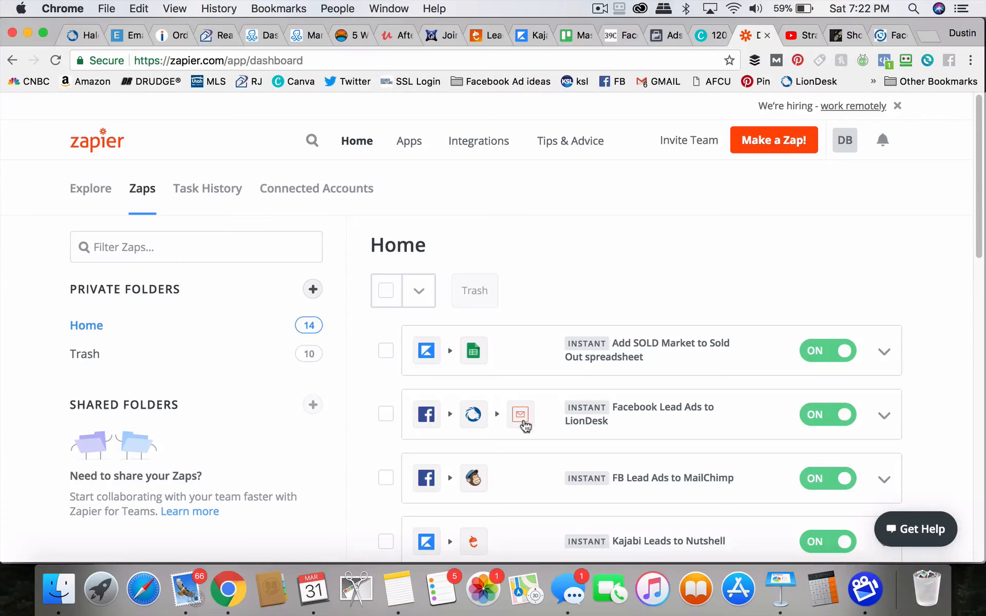
mouse_move(678, 411)
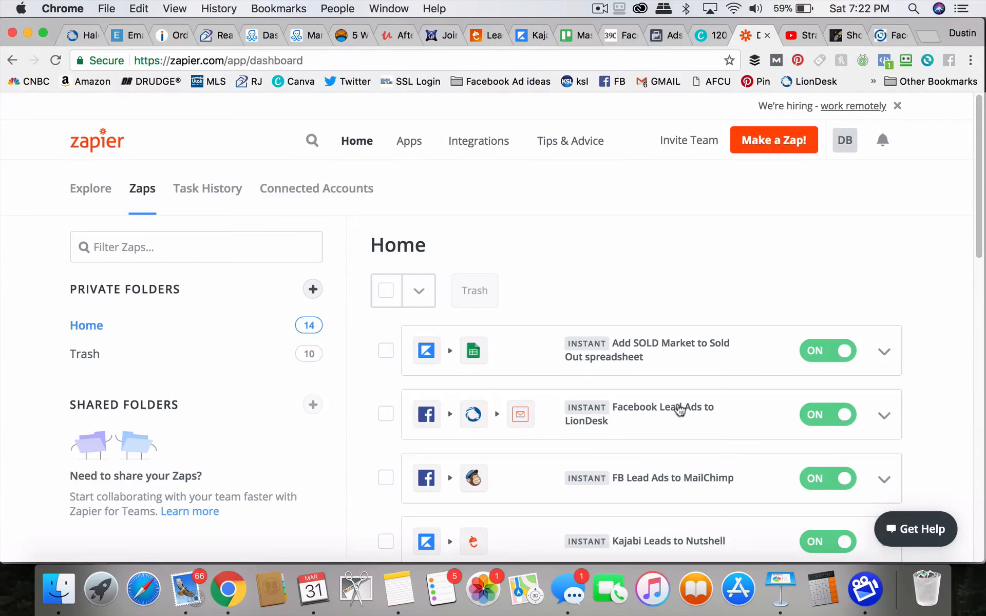
- Open the Facebook Lead Ads to LionDesk zap and view its Send Test Contact step
left_click(661, 414)
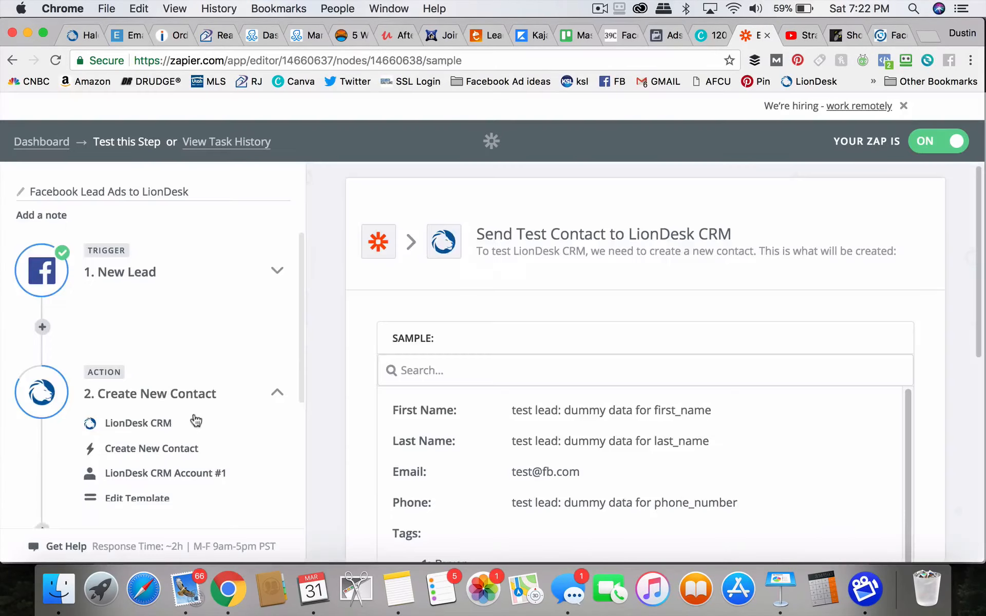
scroll("down", 3)
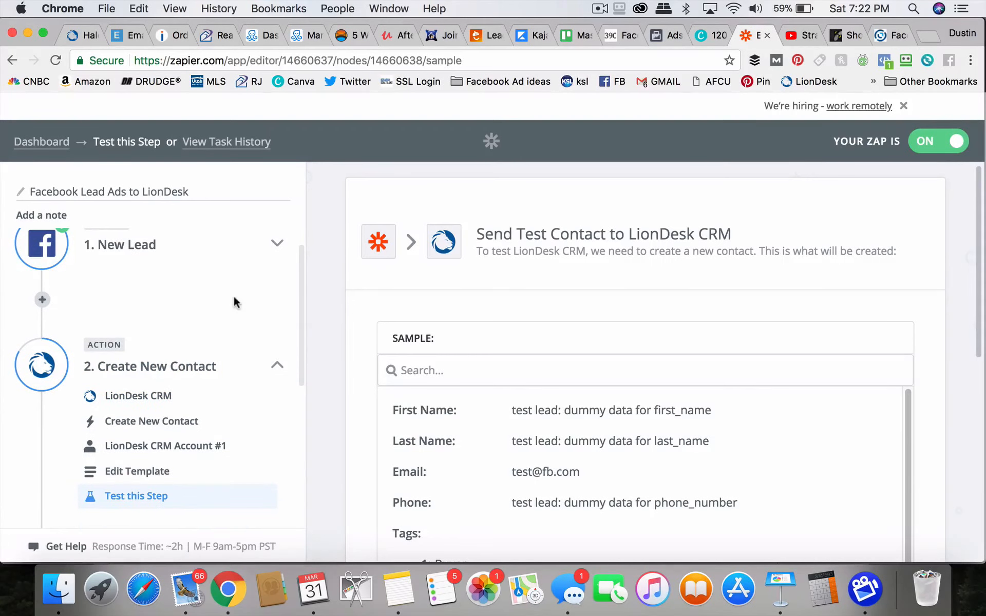
mouse_move(41, 365)
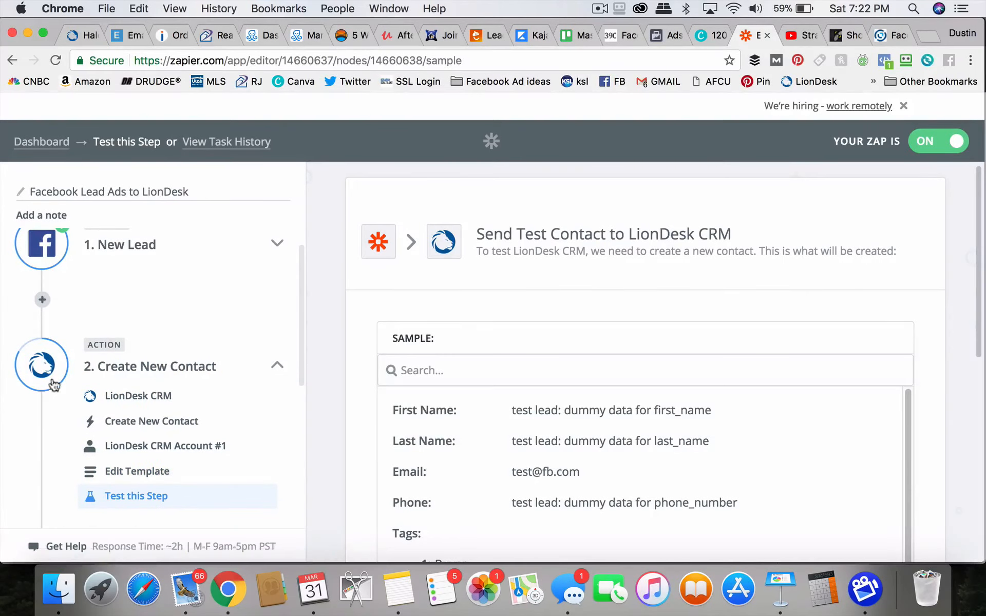
mouse_move(100, 383)
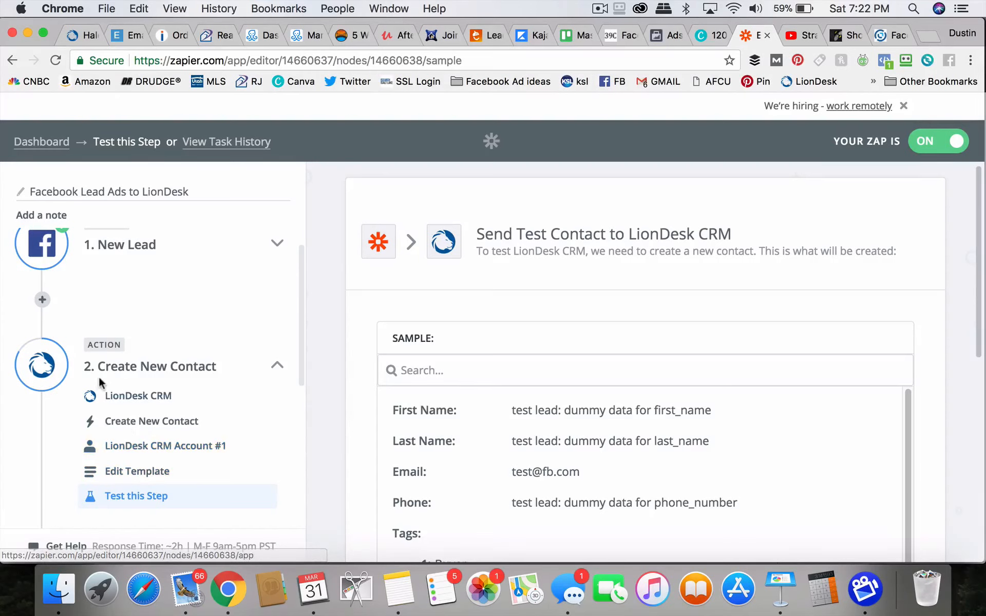